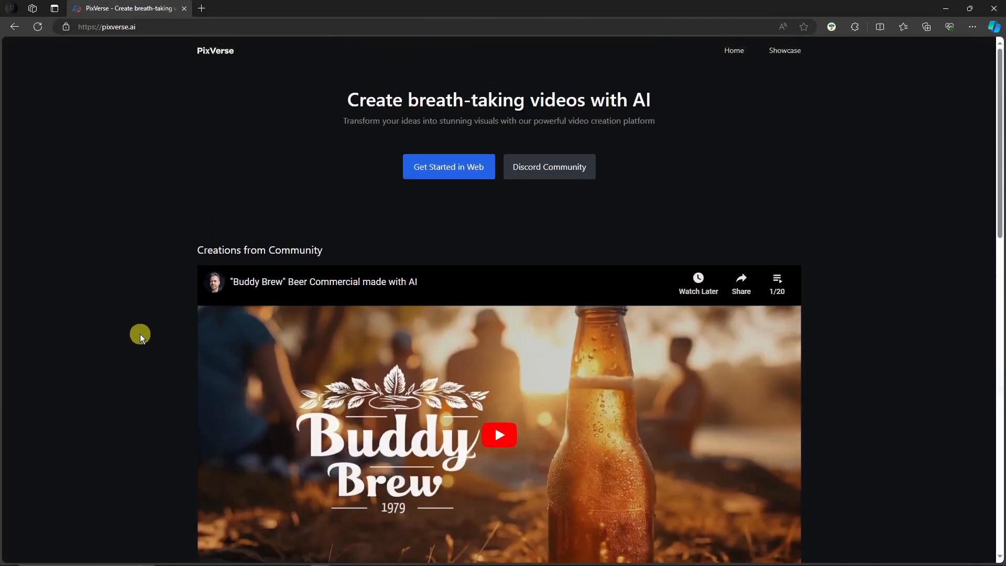
{"action": "mouse_move", "coordinate": [448, 167]}
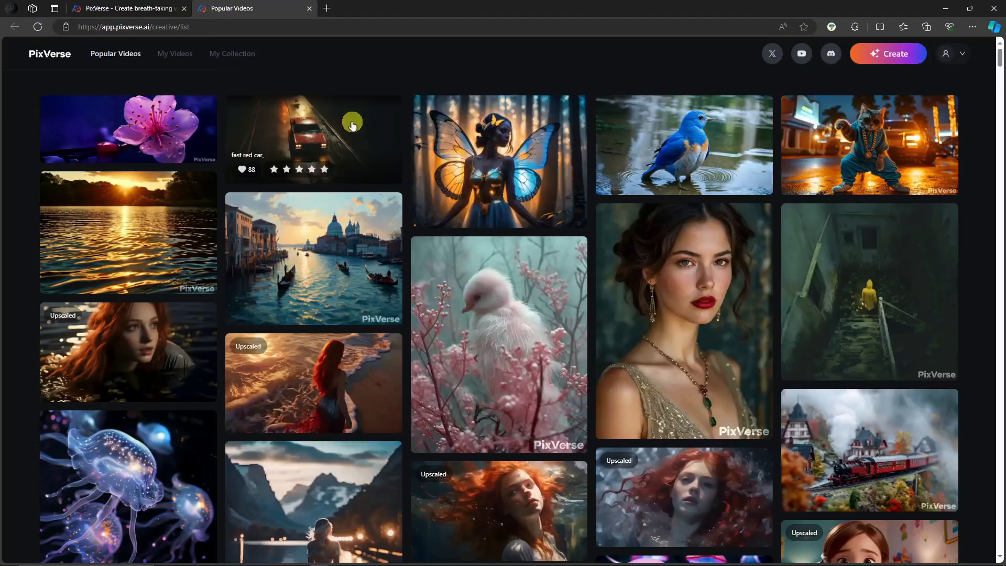
Scroll through the Popular Videos gallery to browse community clips and their prompts
{"action": "scroll", "scroll_direction": "down", "scroll_amount": 3}
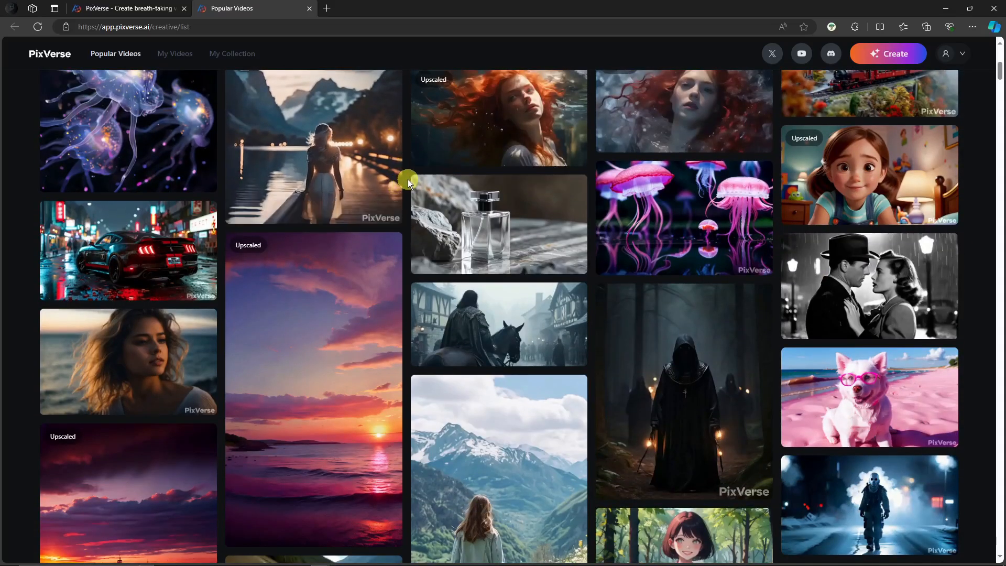
{"action": "scroll", "scroll_direction": "down", "scroll_amount": 3}
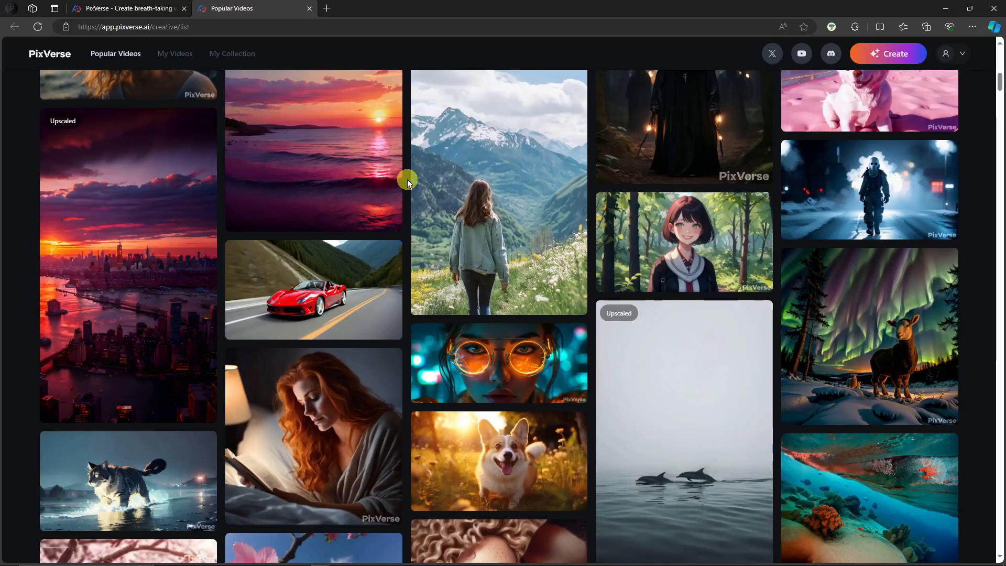
{"action": "scroll", "scroll_direction": "down", "scroll_amount": 3}
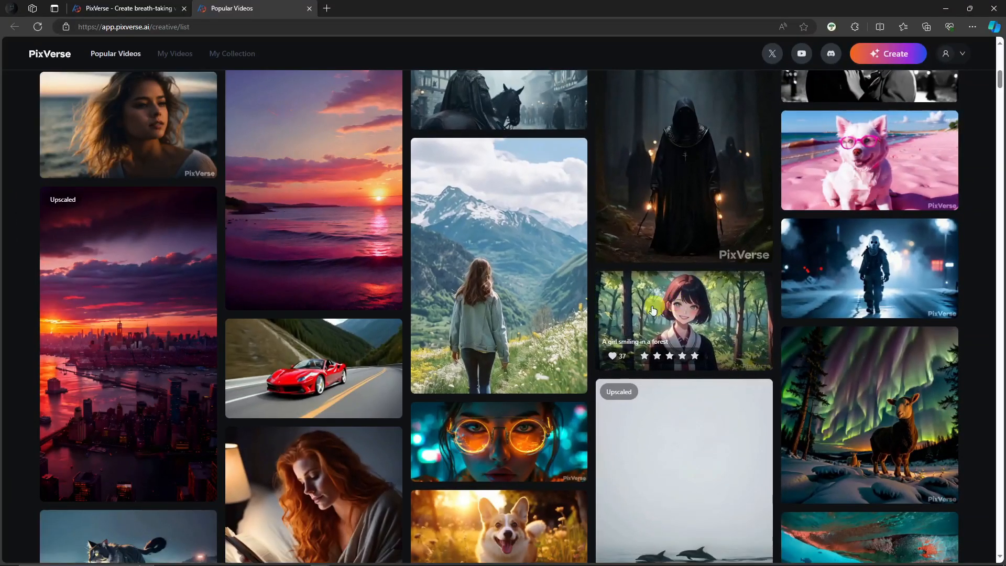
{"action": "left_click", "coordinate": [684, 320]}
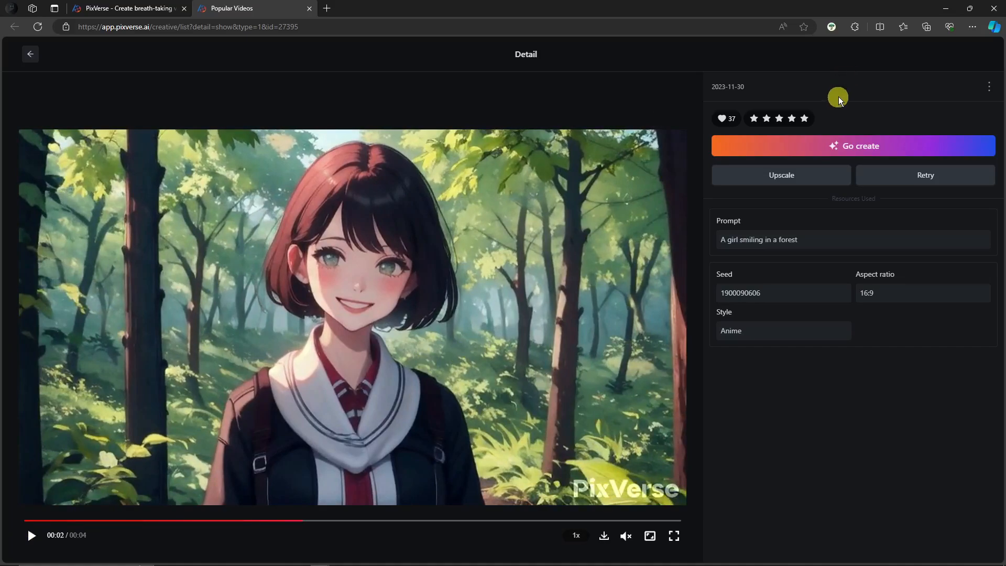
{"action": "mouse_move", "coordinate": [822, 242]}
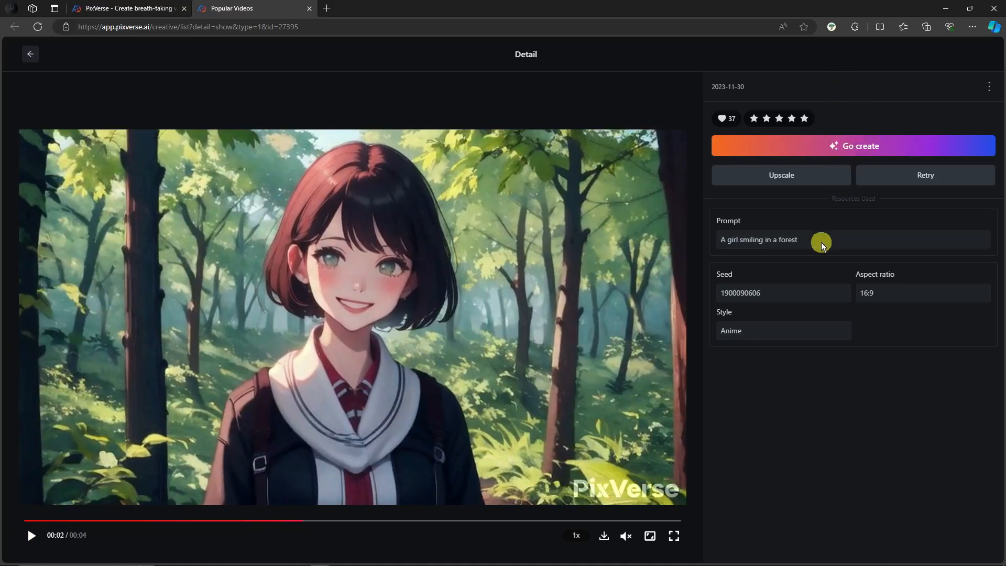
{"action": "mouse_move", "coordinate": [988, 87]}
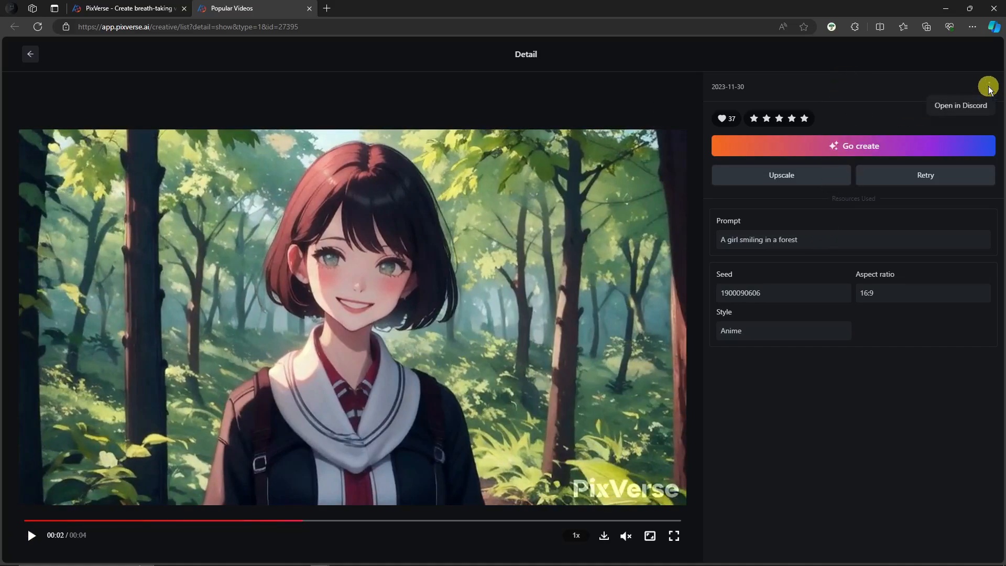
{"action": "mouse_move", "coordinate": [750, 432]}
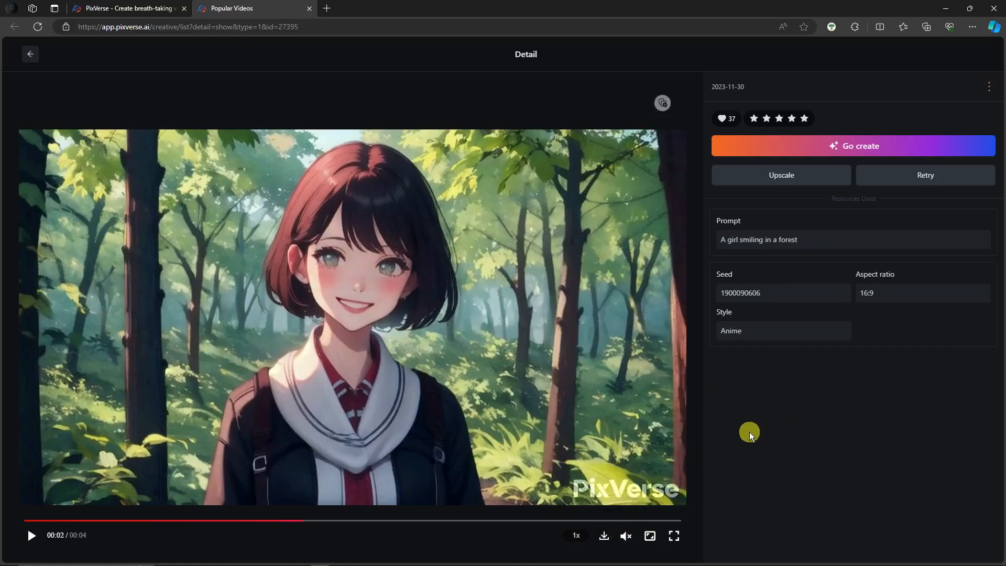
{"action": "mouse_move", "coordinate": [602, 536]}
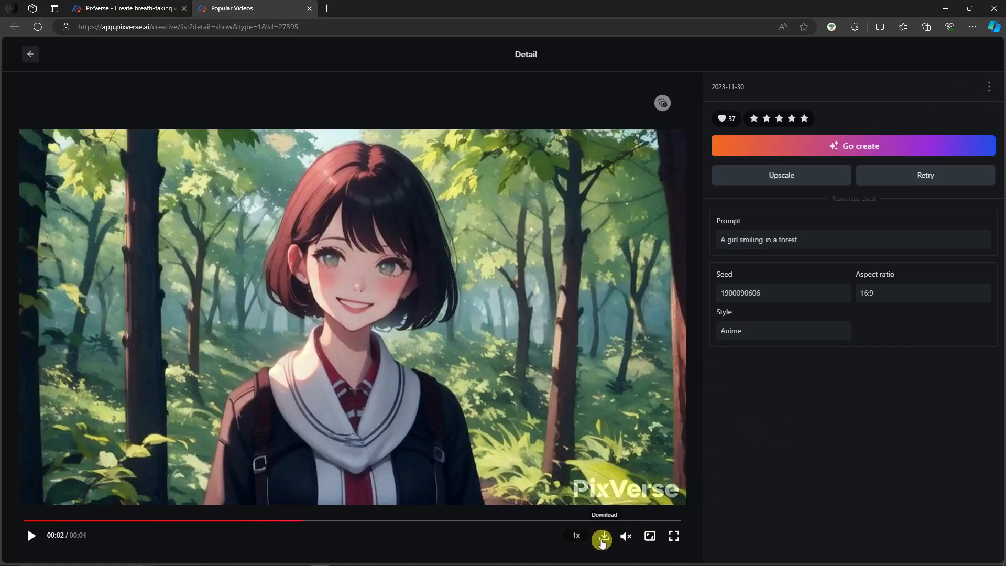
{"action": "left_click", "coordinate": [30, 53]}
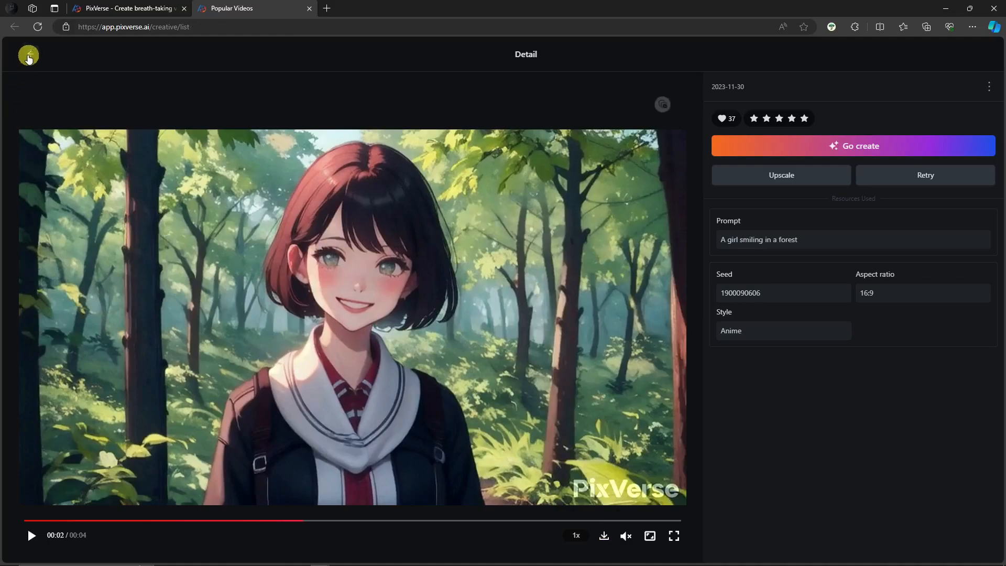
{"action": "left_click", "coordinate": [27, 54]}
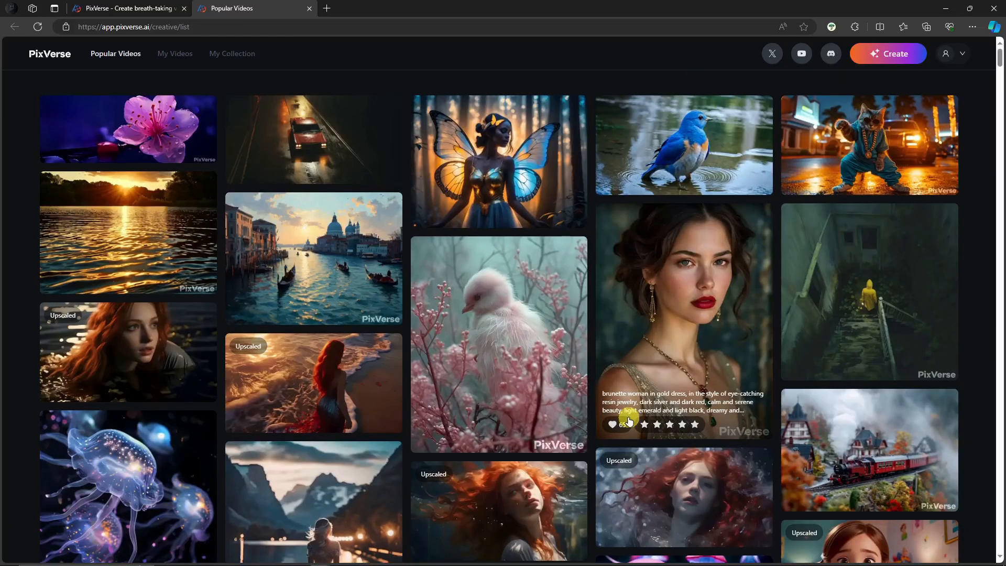
{"action": "mouse_move", "coordinate": [648, 84]}
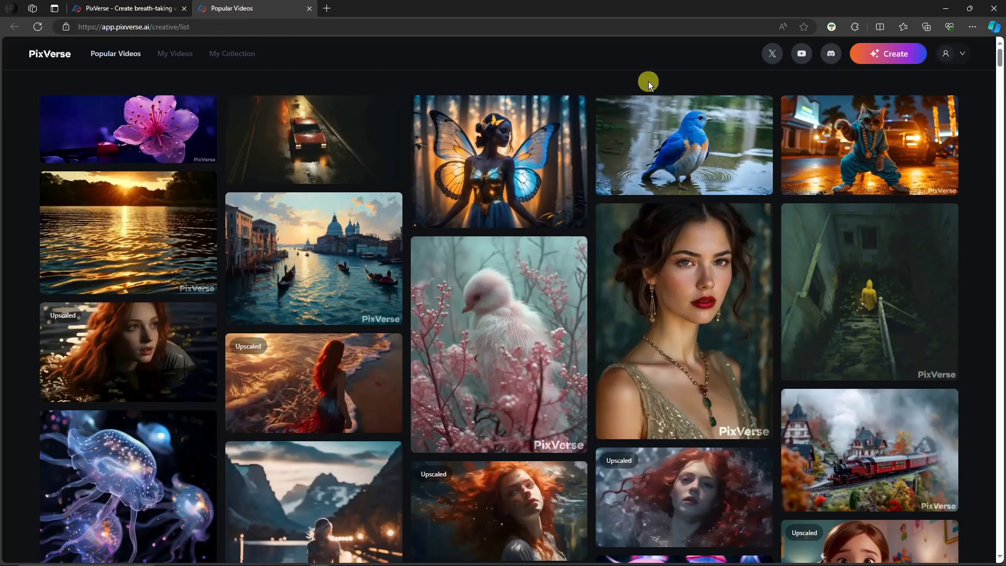
Start a new video with prompt 'A boy in an office.' and negative prompt 'Noisy, blurry, pixelated.'
{"action": "left_click", "coordinate": [888, 53]}
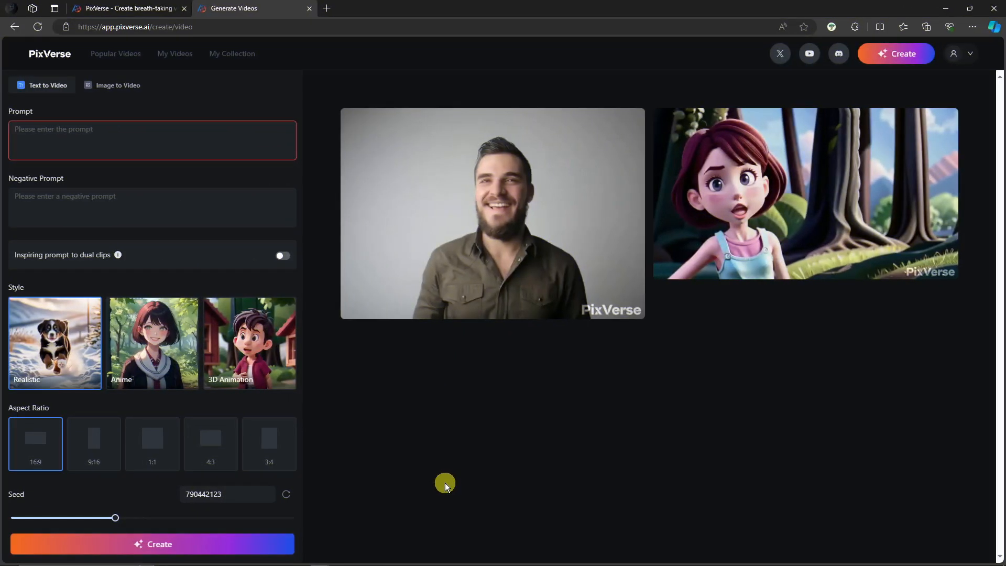
{"action": "mouse_move", "coordinate": [447, 485]}
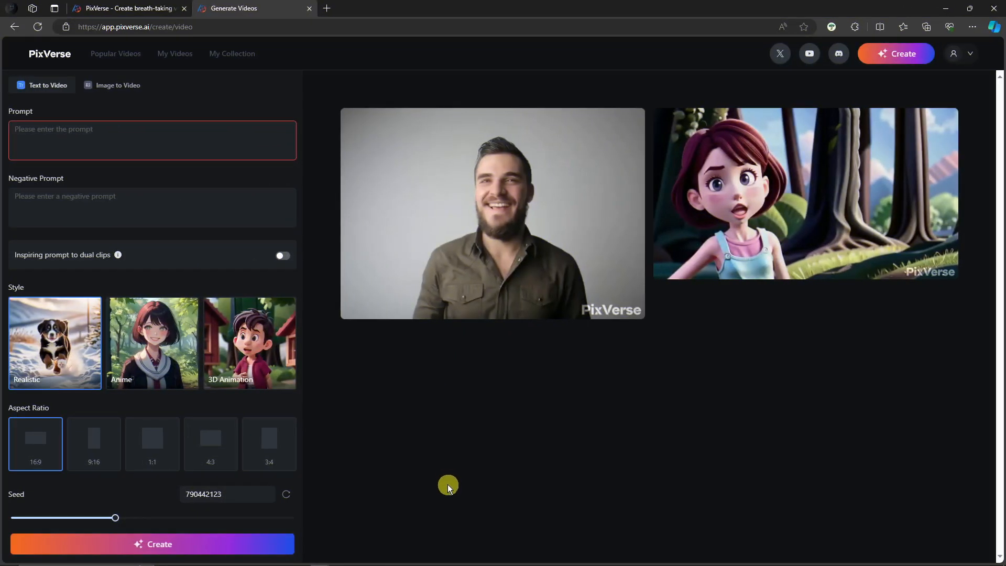
{"action": "mouse_move", "coordinate": [428, 442]}
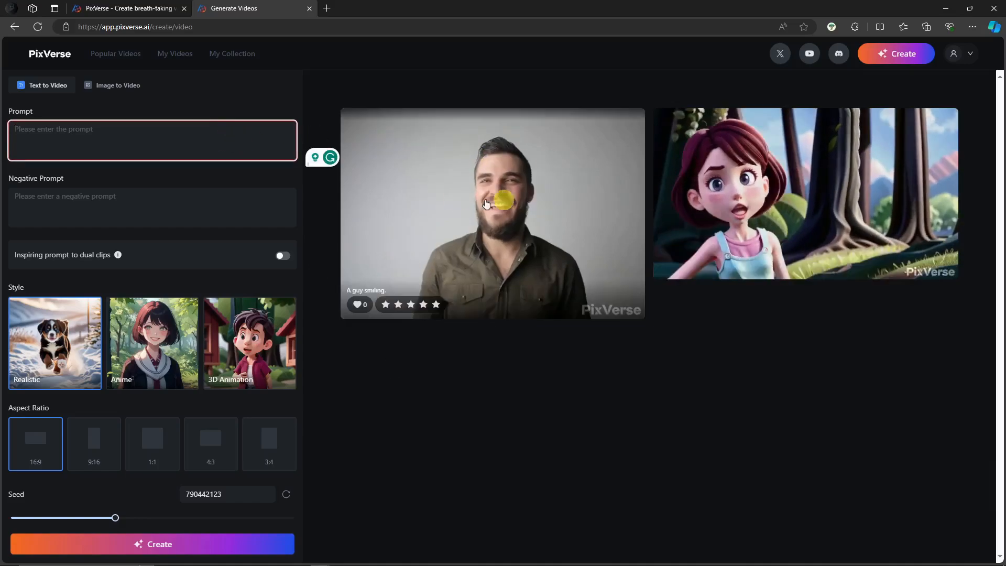
{"action": "mouse_move", "coordinate": [659, 416]}
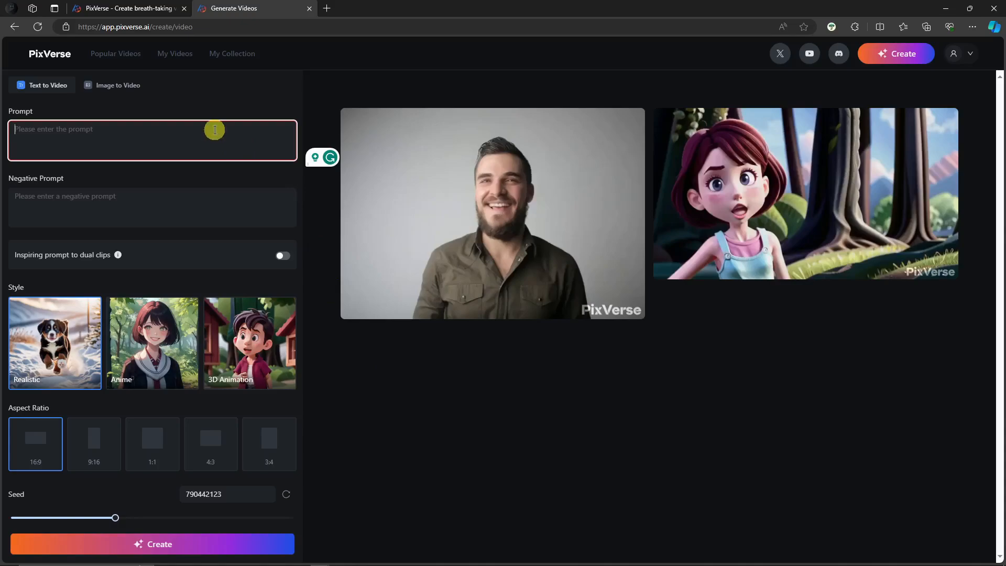
{"action": "type", "text": "A boy in an office."}
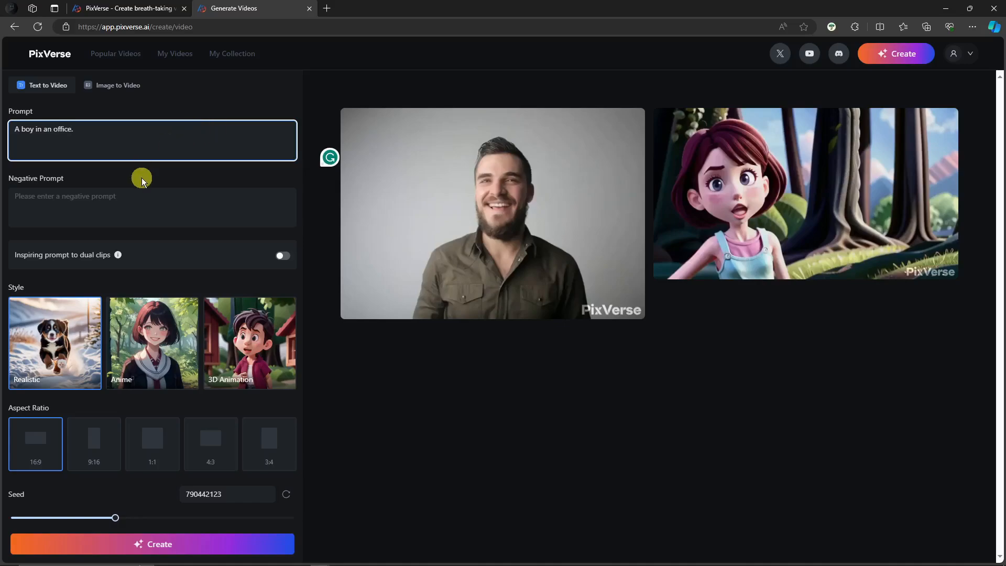
{"action": "left_click", "coordinate": [152, 208]}
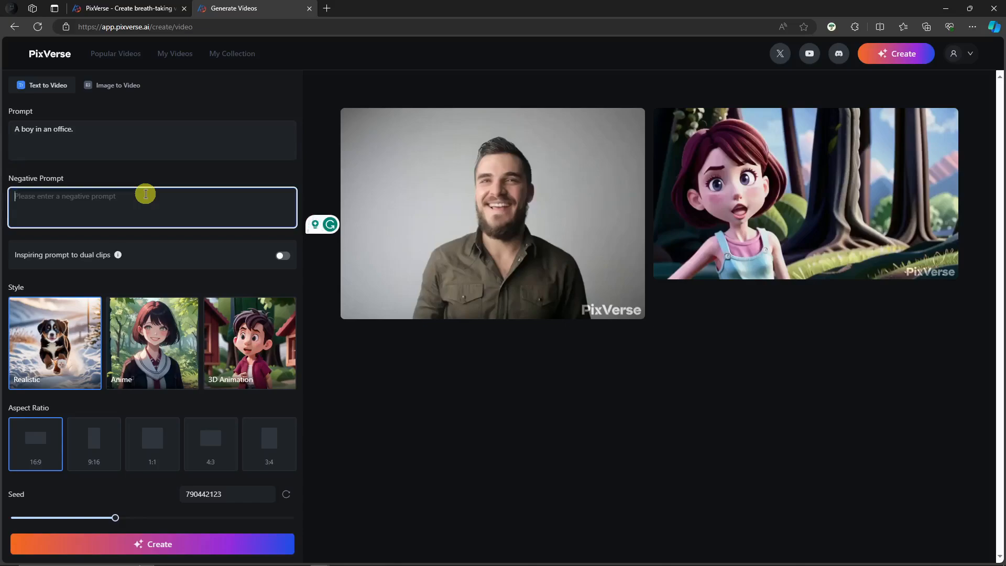
{"action": "type", "text": "Noisy, blurry,"}
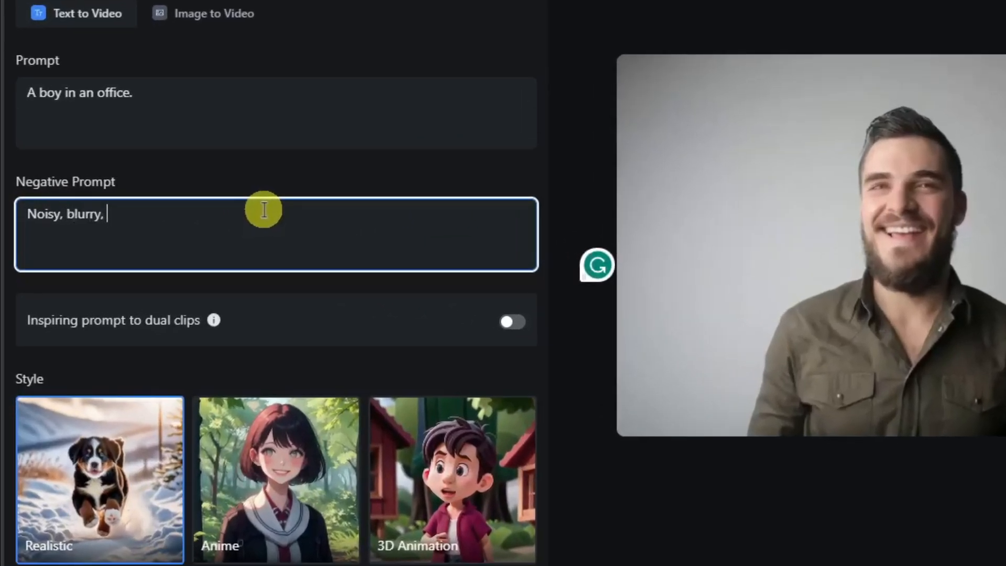
{"action": "type", "text": "pixelated."}
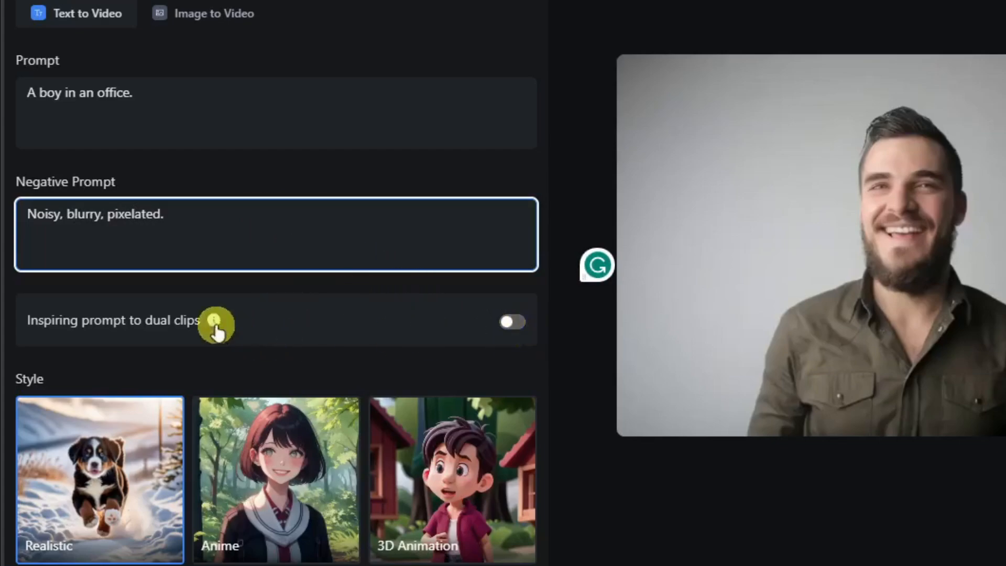
{"action": "mouse_move", "coordinate": [216, 321]}
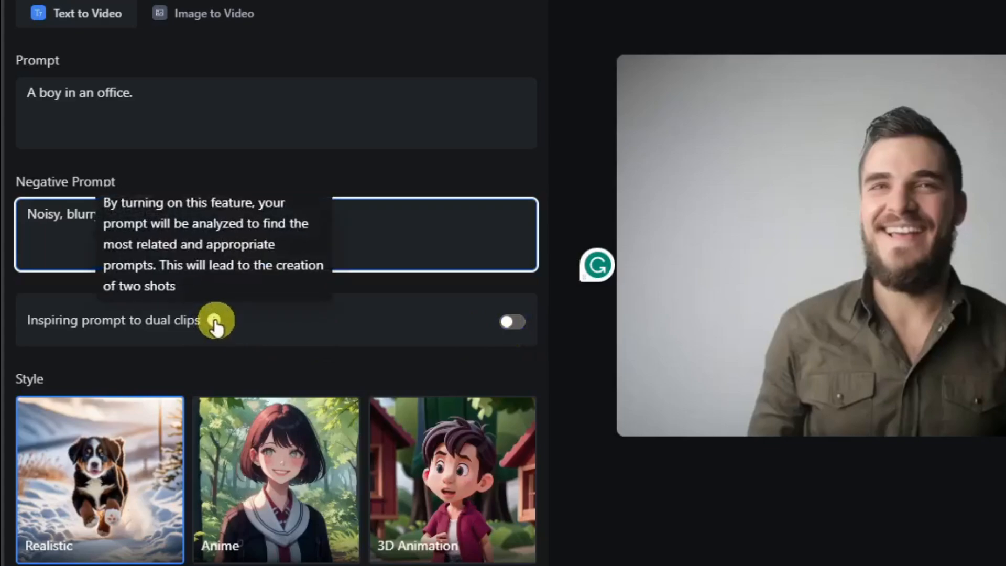
{"action": "mouse_move", "coordinate": [380, 339]}
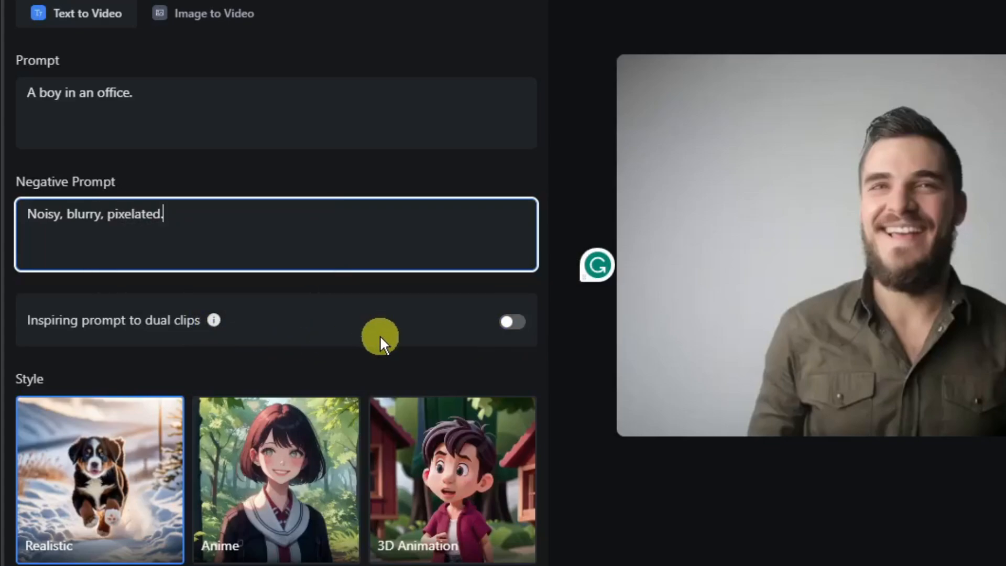
{"action": "mouse_move", "coordinate": [381, 332]}
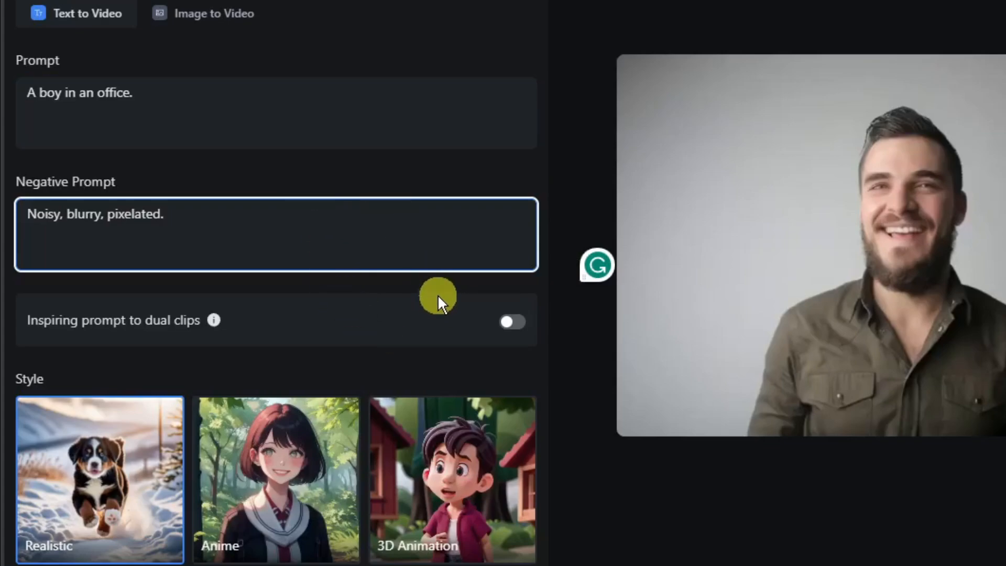
{"action": "mouse_move", "coordinate": [421, 301]}
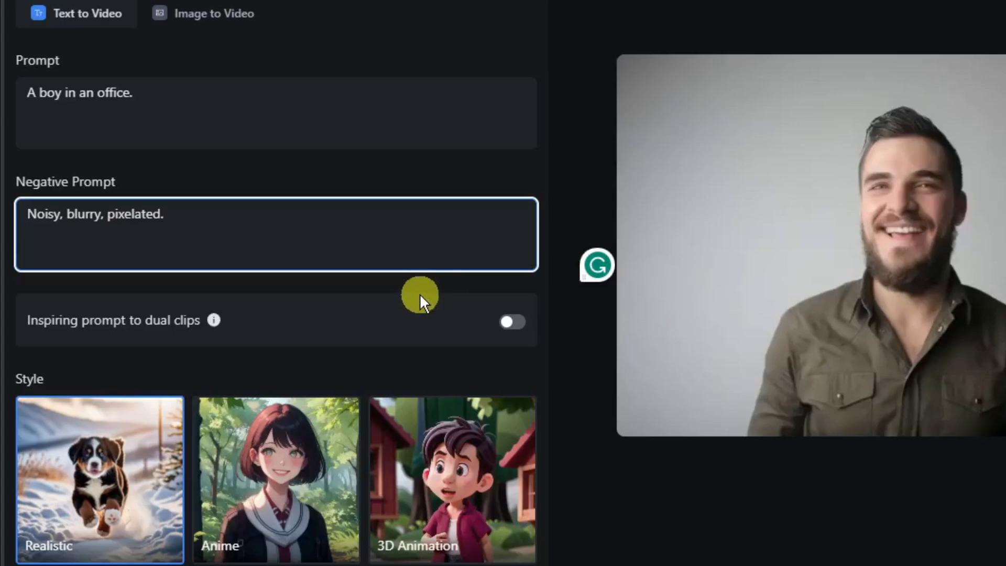
Toggle dual-clip inspiration on and off again, then choose the 3D Animation style
{"action": "left_click", "coordinate": [512, 321]}
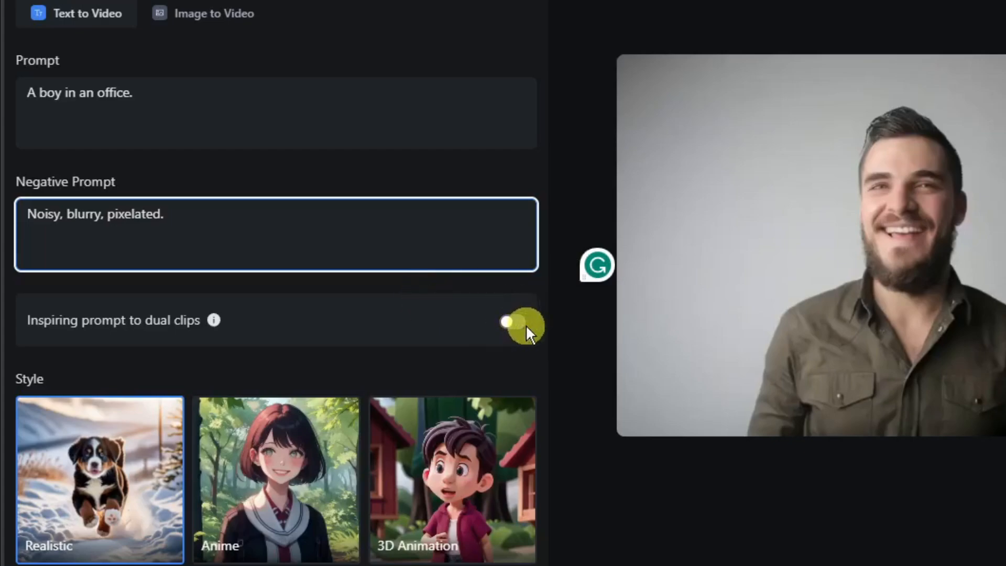
{"action": "left_click", "coordinate": [513, 322]}
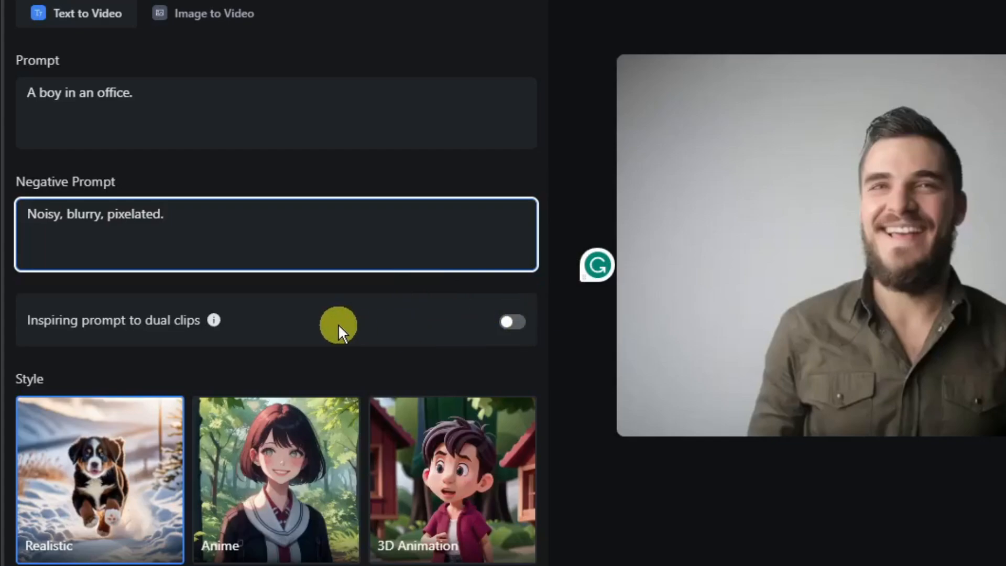
{"action": "left_click", "coordinate": [452, 478]}
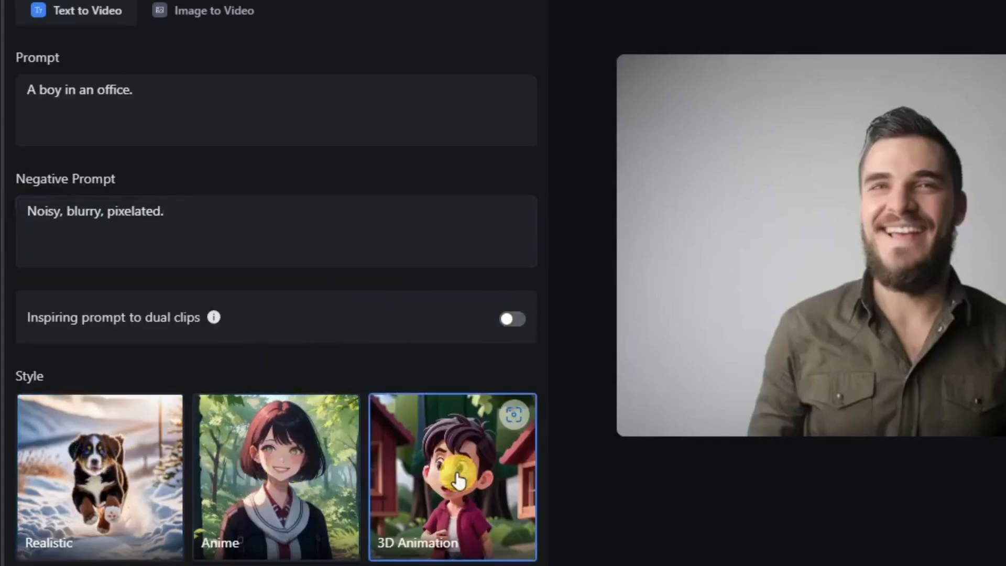
{"action": "mouse_move", "coordinate": [267, 379]}
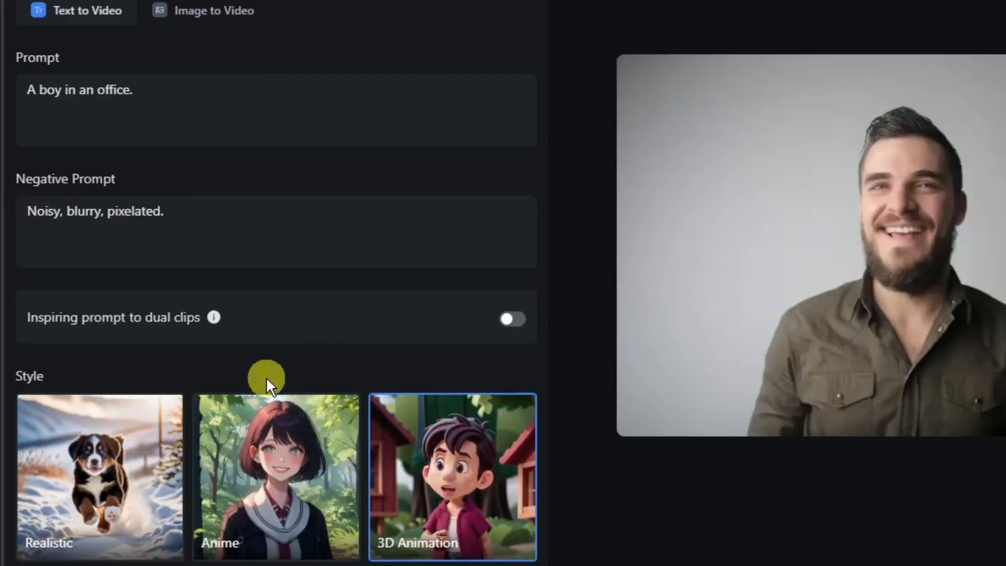
{"action": "mouse_move", "coordinate": [439, 468]}
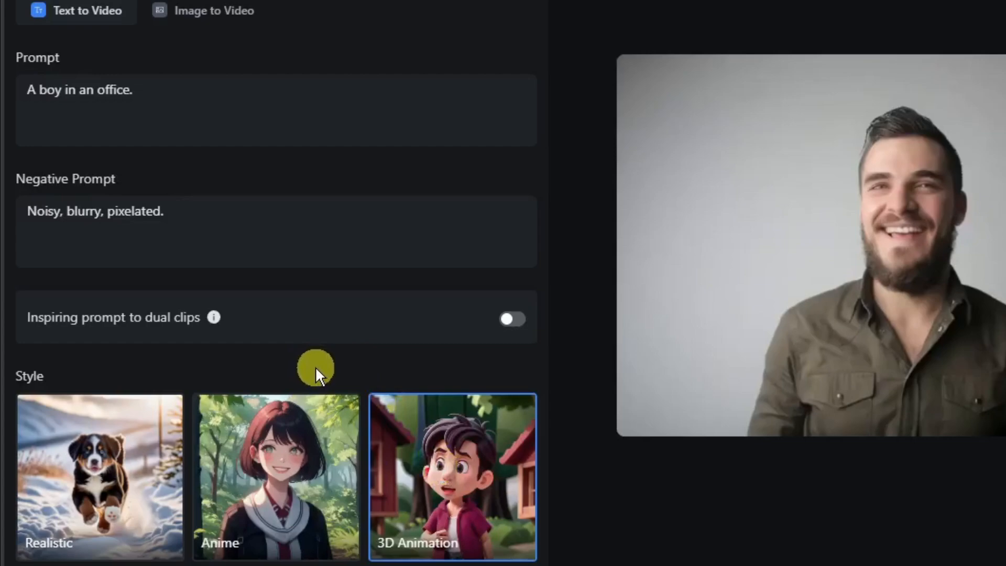
{"action": "mouse_move", "coordinate": [320, 379]}
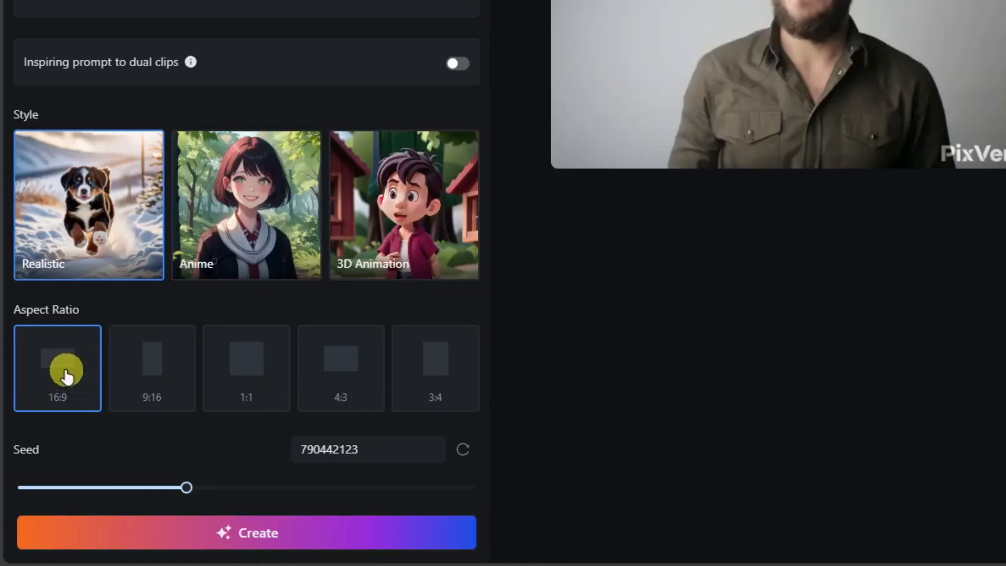
{"action": "mouse_move", "coordinate": [104, 368]}
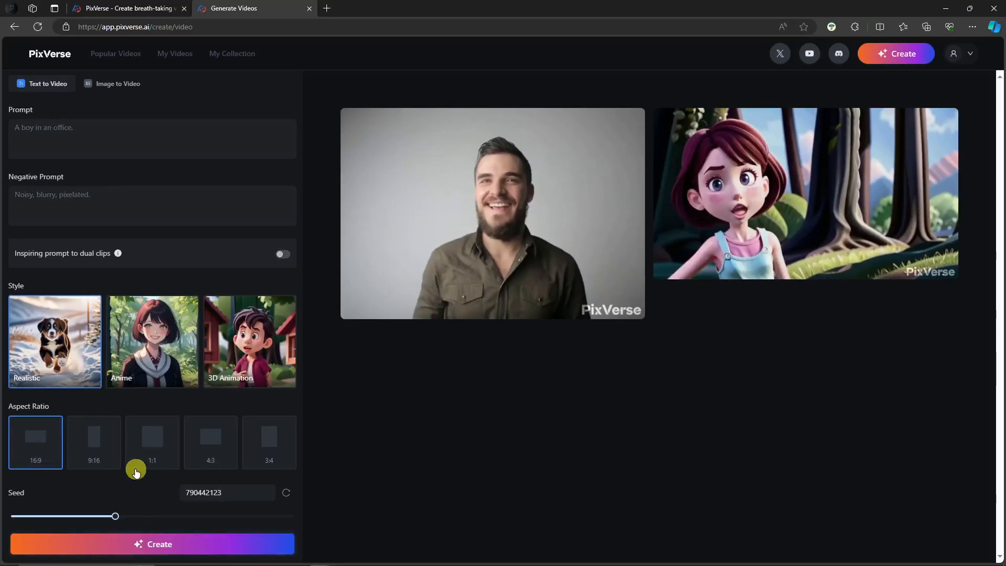
Queue the office-boy video in Anime style and again in 3D Animation, then return to the prompt
{"action": "left_click", "coordinate": [152, 544]}
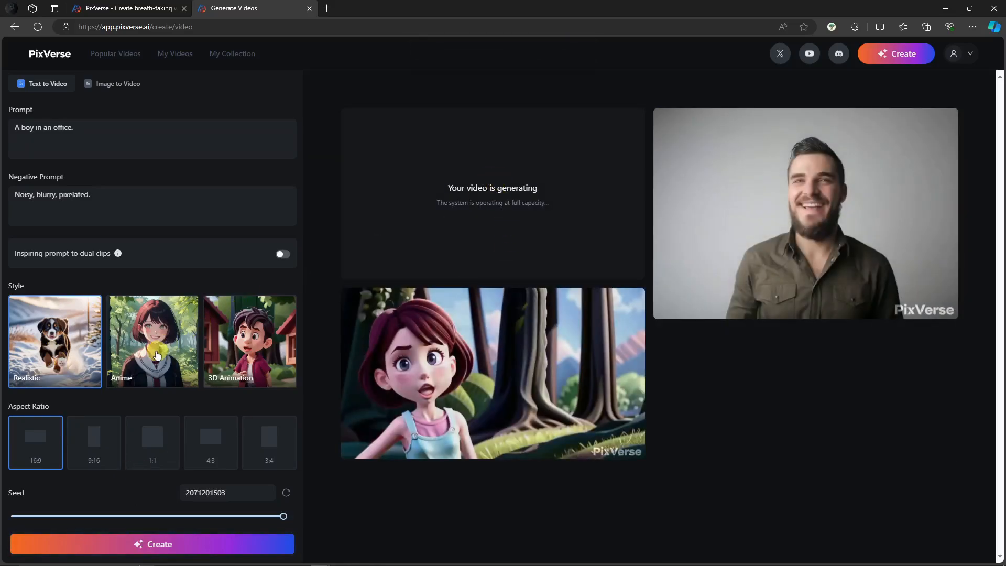
{"action": "left_click", "coordinate": [152, 544]}
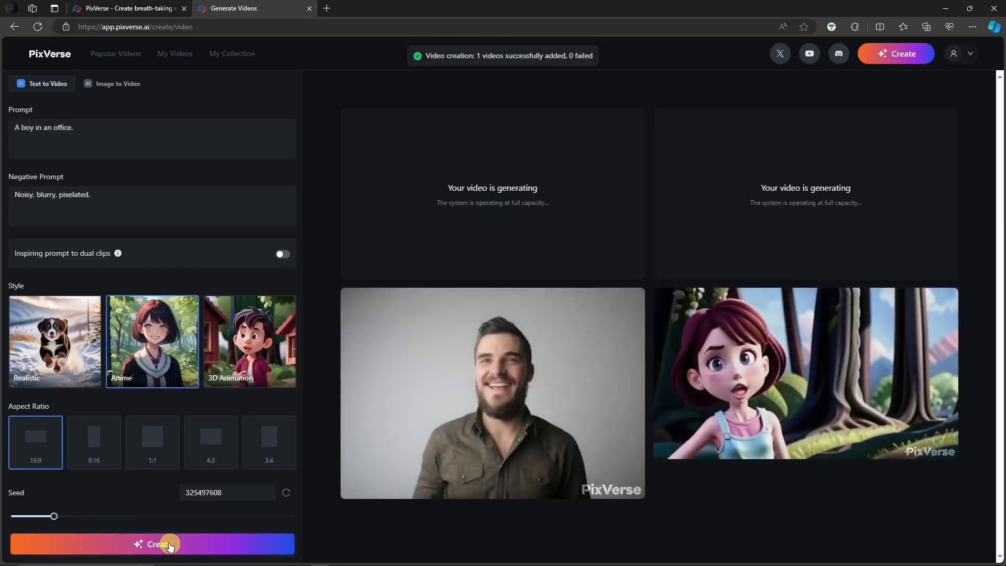
{"action": "left_click", "coordinate": [249, 341]}
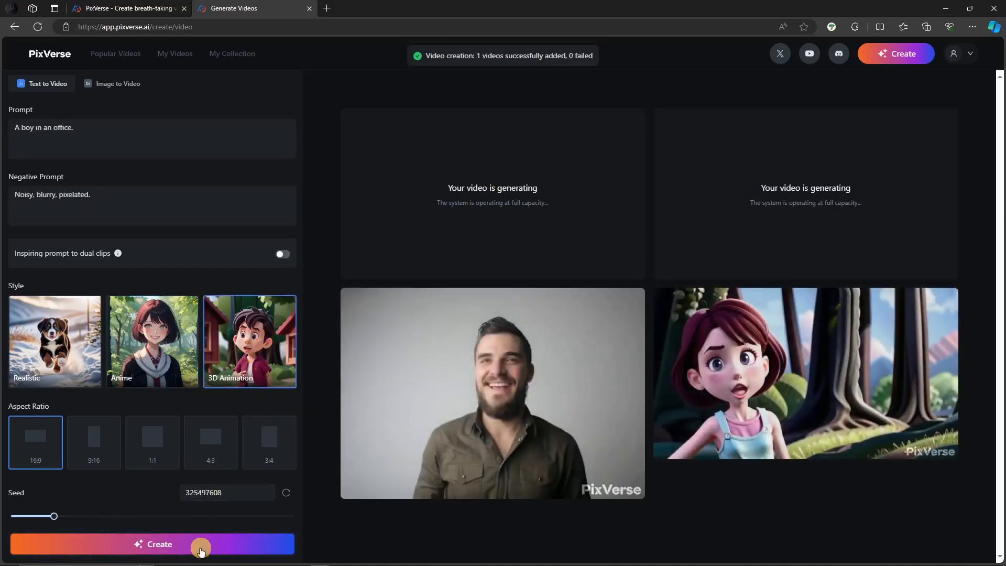
{"action": "left_click", "coordinate": [152, 544]}
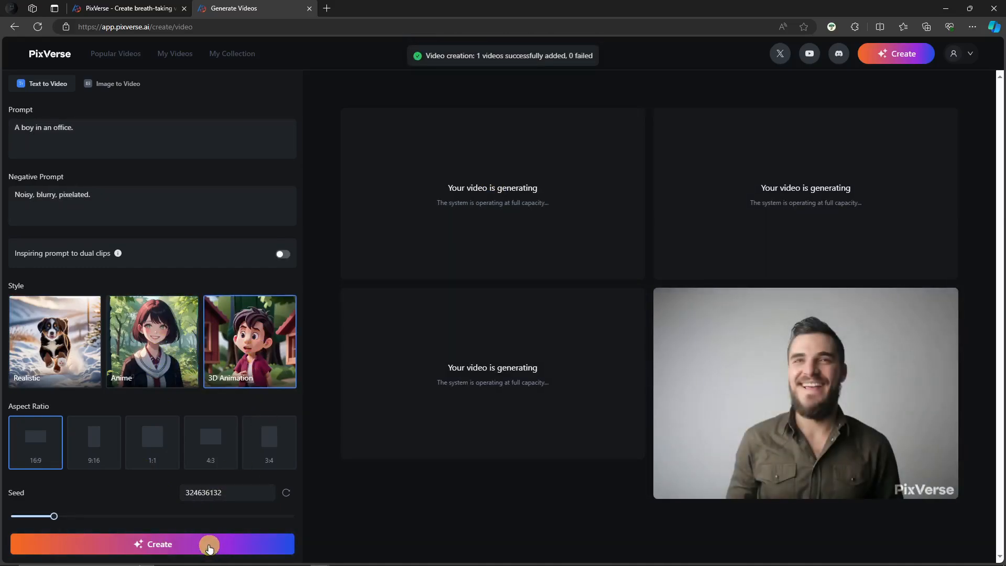
{"action": "left_click", "coordinate": [154, 138]}
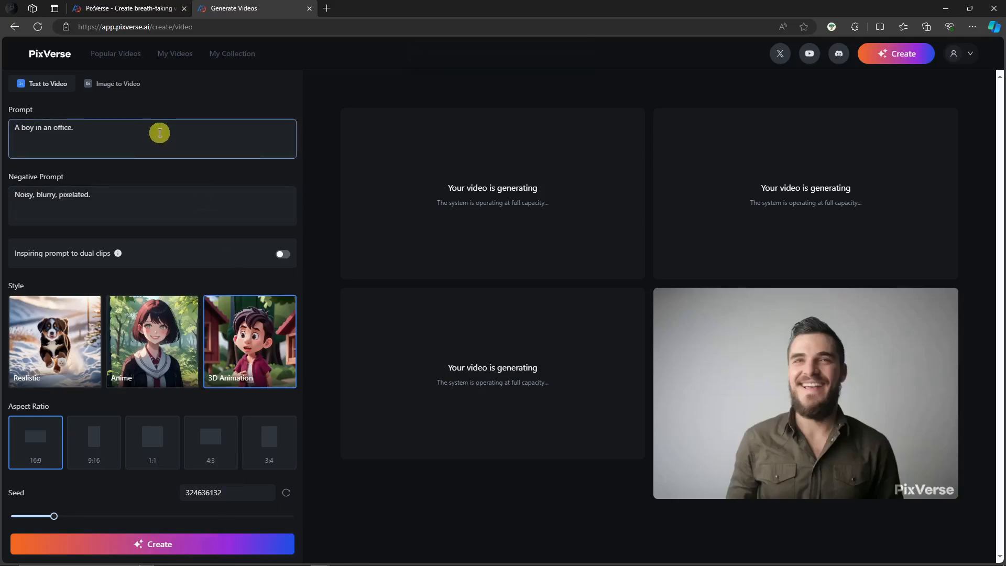
{"action": "mouse_move", "coordinate": [497, 213]}
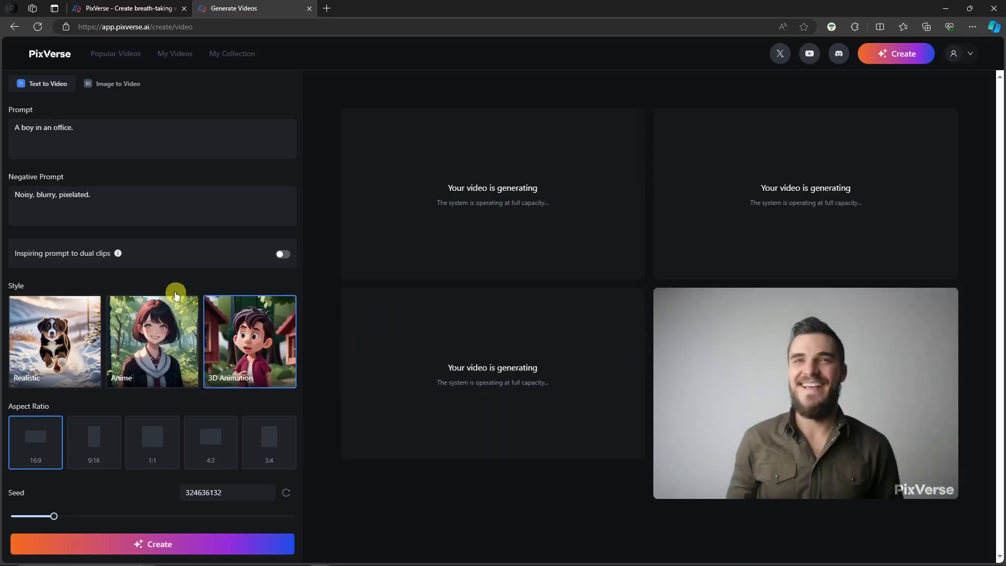
{"action": "mouse_move", "coordinate": [128, 84]}
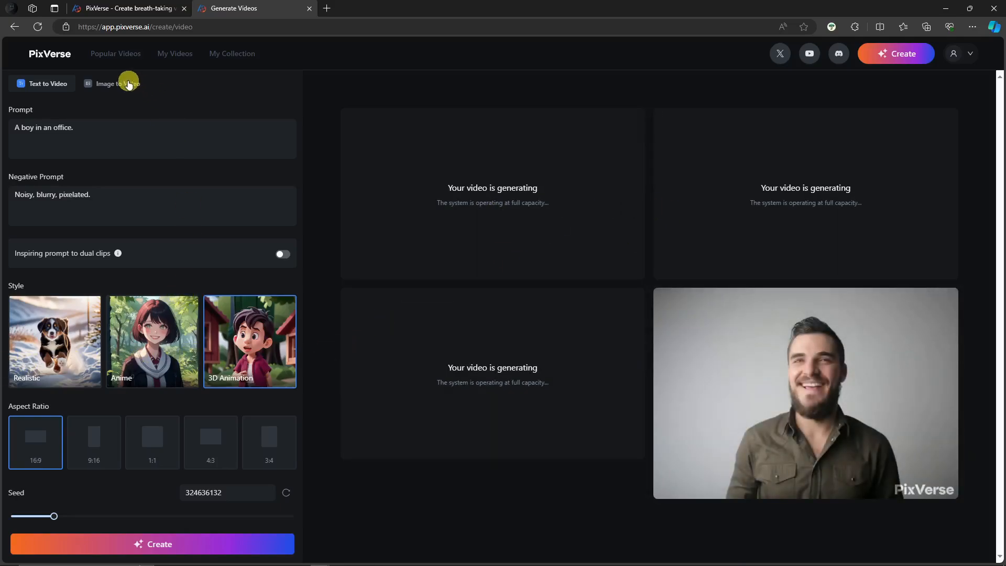
Upload the young man's portrait in Image to Video with prompt 'A guy in a black shirt.'
{"action": "left_click", "coordinate": [116, 85]}
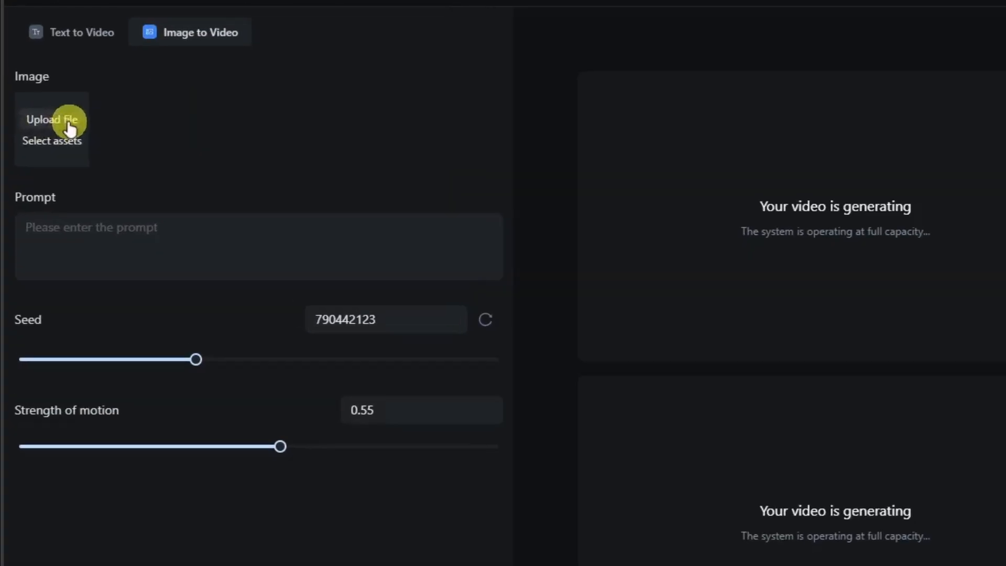
{"action": "left_click", "coordinate": [52, 120]}
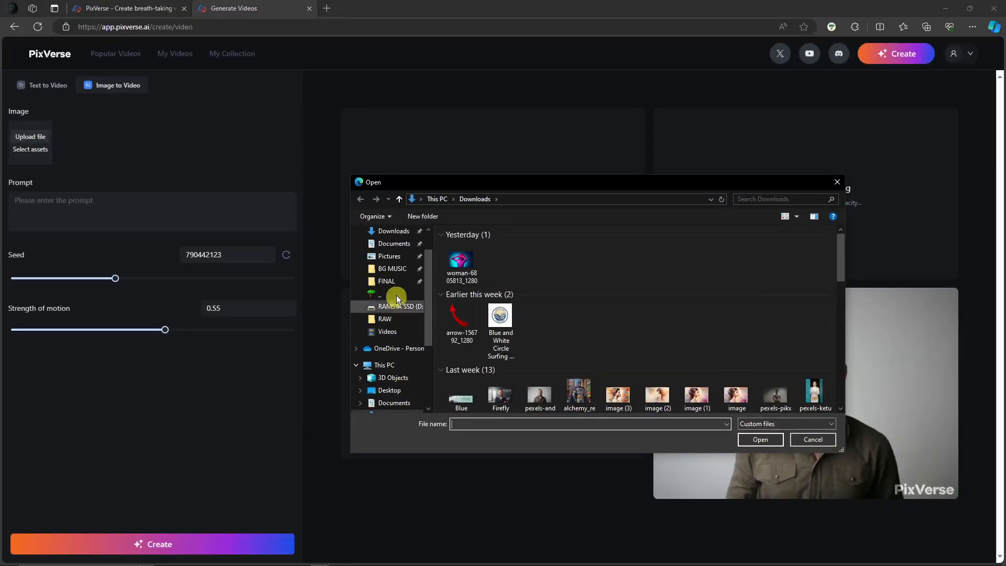
{"action": "scroll", "scroll_direction": "down", "scroll_amount": 3}
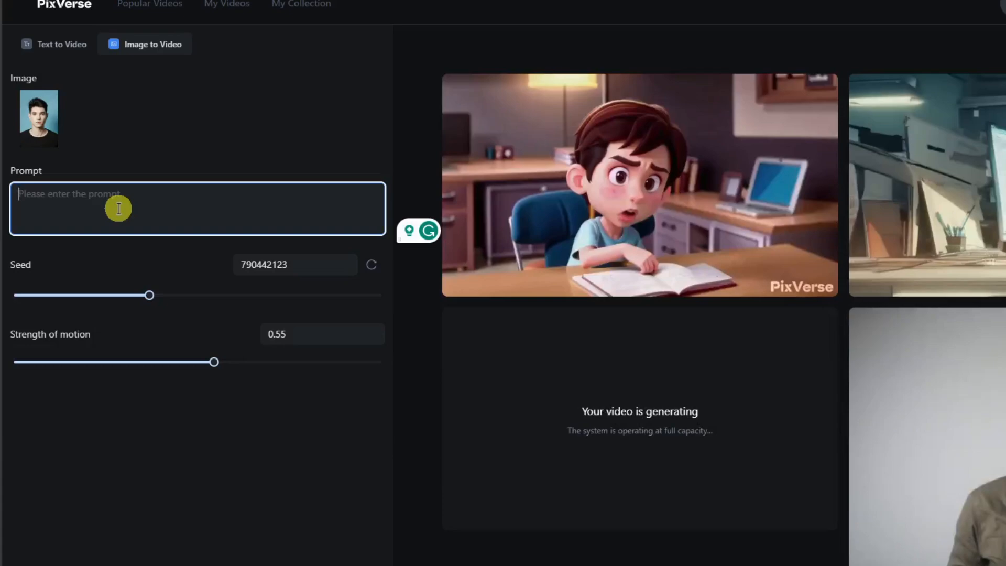
{"action": "type", "text": "A gy"}
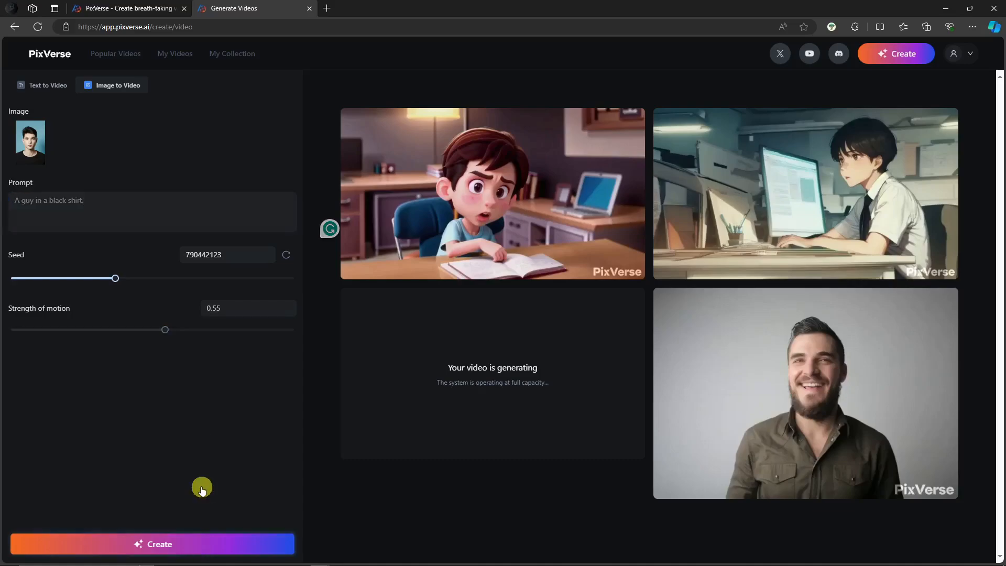
Generate the portrait-based clip, then return to Text to Video
{"action": "left_click", "coordinate": [152, 544]}
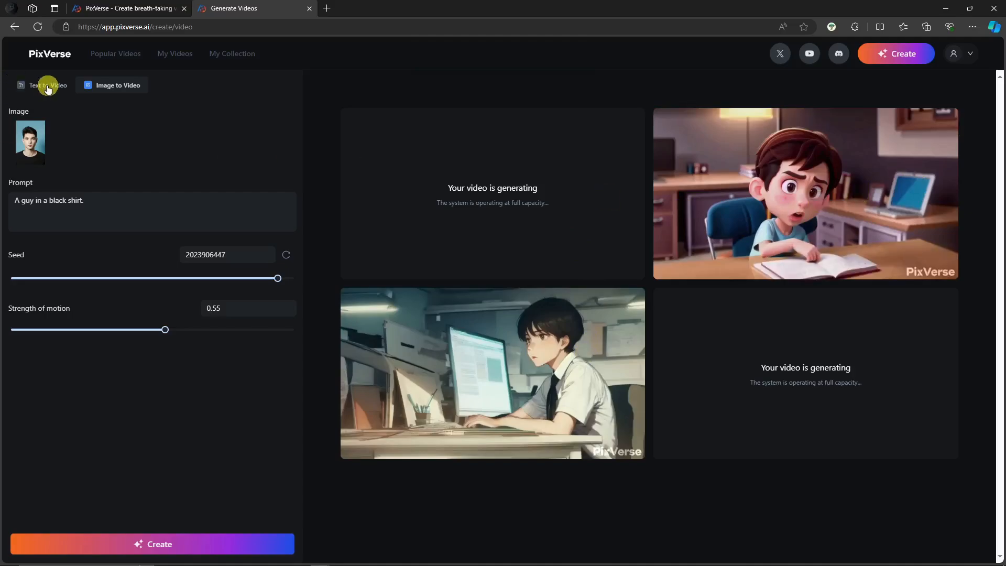
{"action": "left_click", "coordinate": [47, 85]}
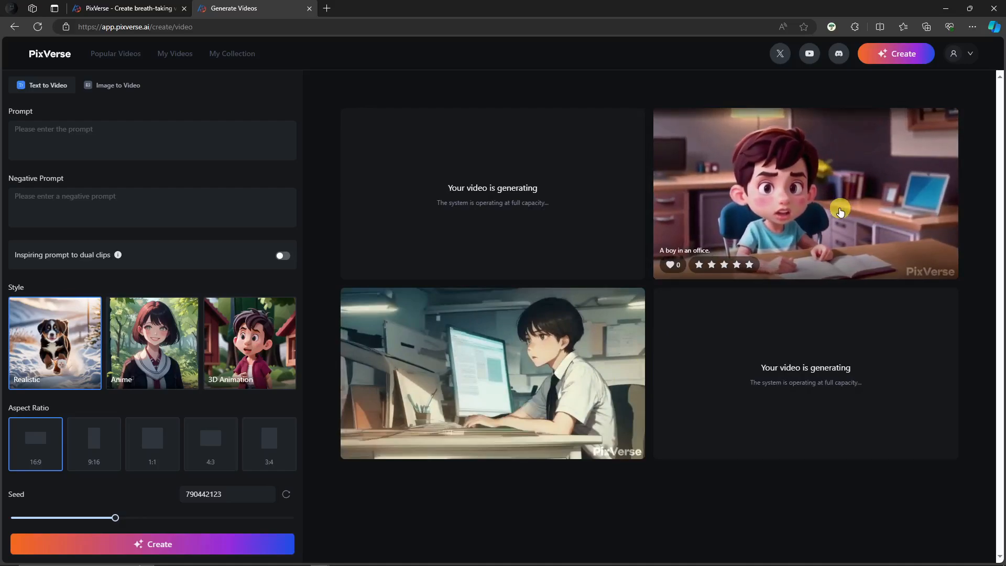
Review the 3D Animation office video's details, then show all my generated videos
{"action": "left_click", "coordinate": [805, 193]}
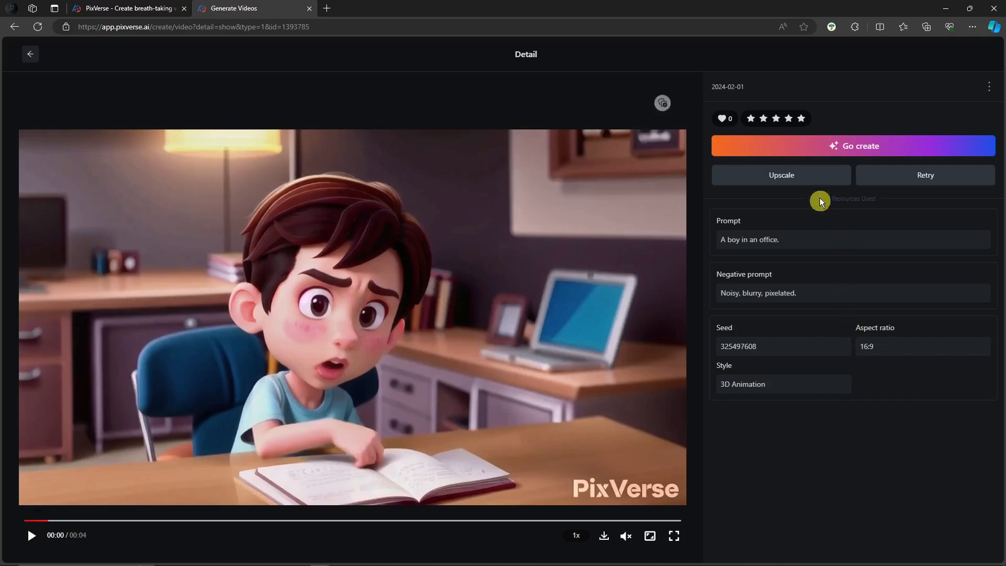
{"action": "left_click", "coordinate": [781, 175]}
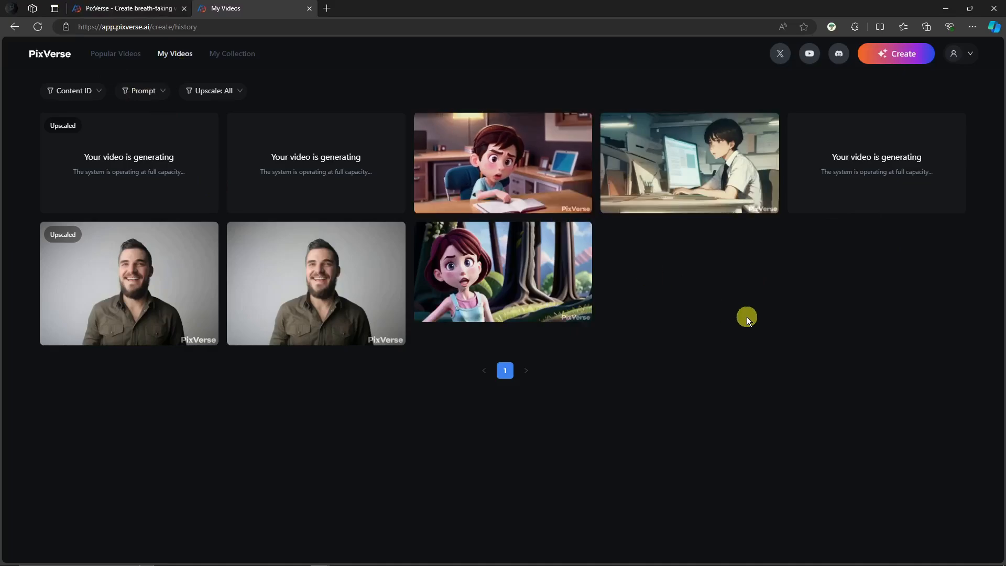
{"action": "mouse_move", "coordinate": [509, 162]}
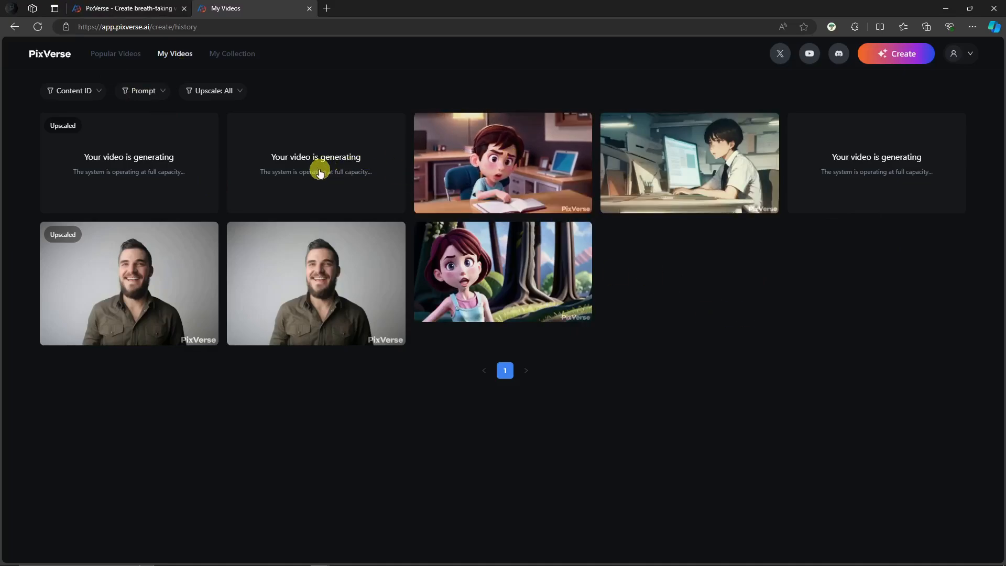
{"action": "mouse_move", "coordinate": [721, 302]}
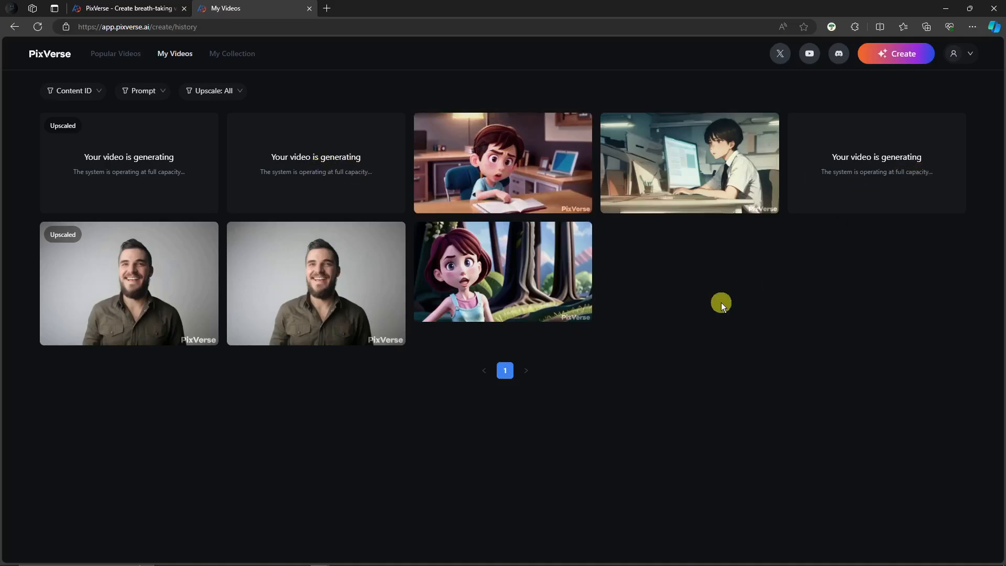
{"action": "mouse_move", "coordinate": [691, 351]}
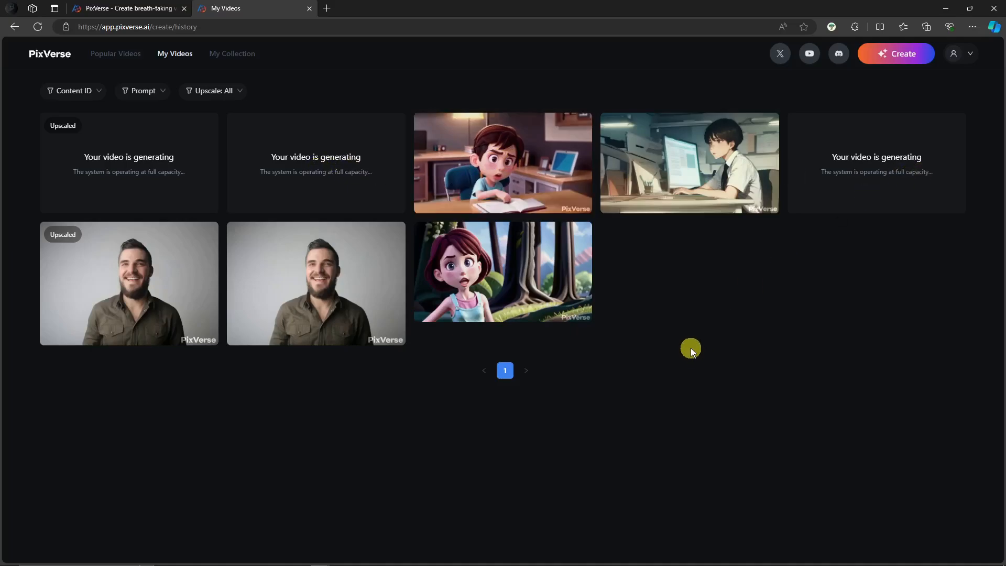
From the account menu, follow the tutorial link leading to the PixVerse Discord invite
{"action": "left_click", "coordinate": [971, 53]}
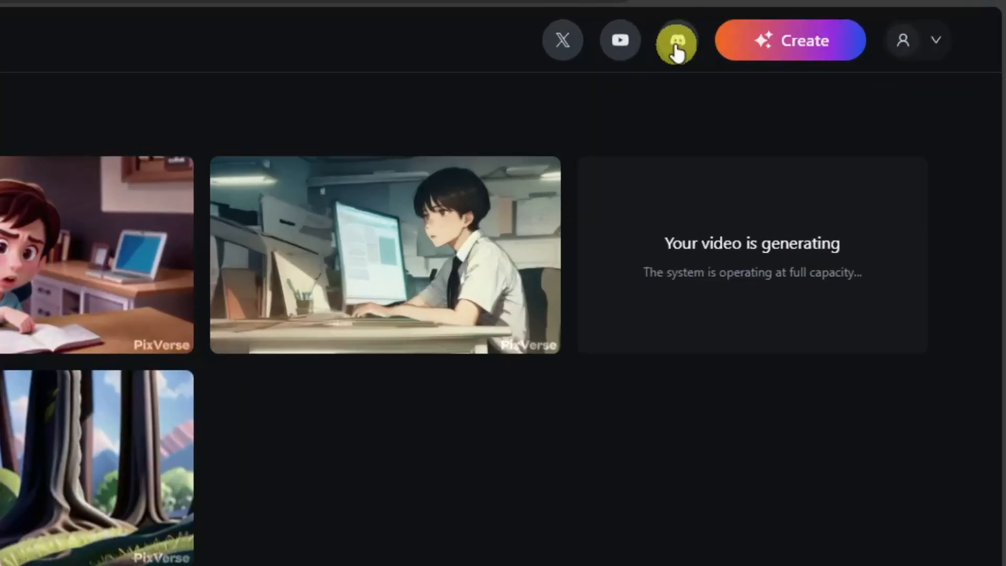
{"action": "left_click", "coordinate": [937, 40]}
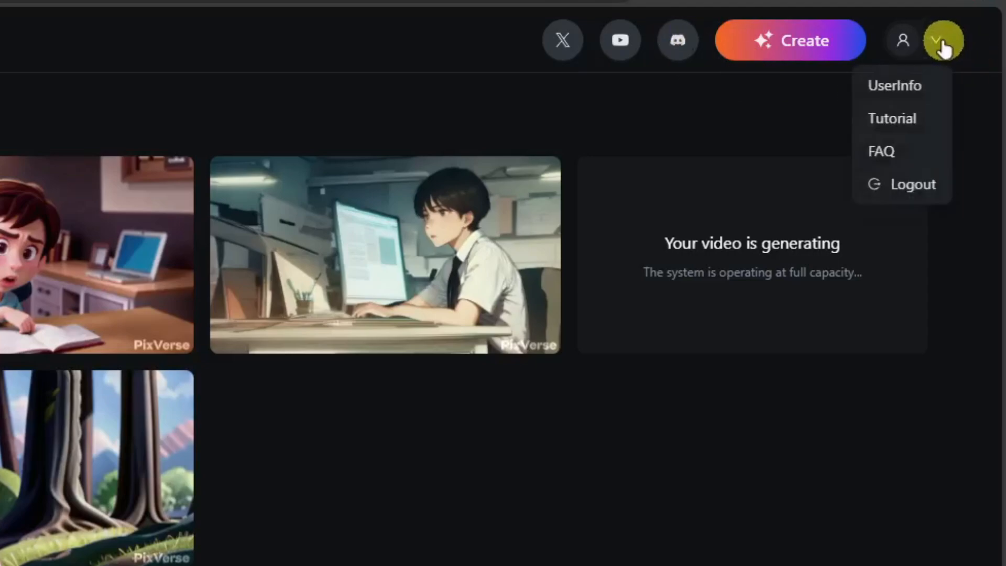
{"action": "mouse_move", "coordinate": [892, 119]}
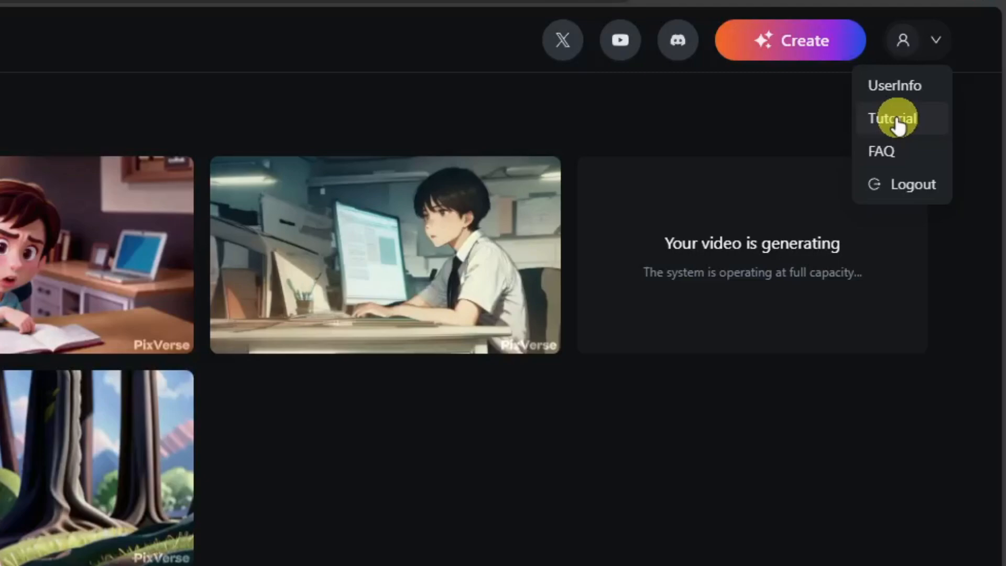
{"action": "mouse_move", "coordinate": [882, 125]}
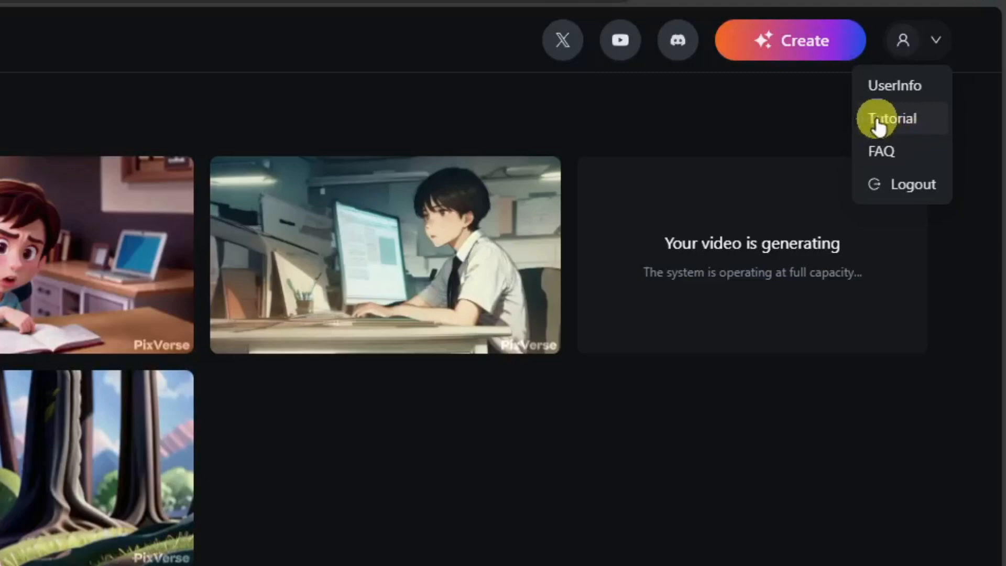
{"action": "left_click", "coordinate": [891, 118]}
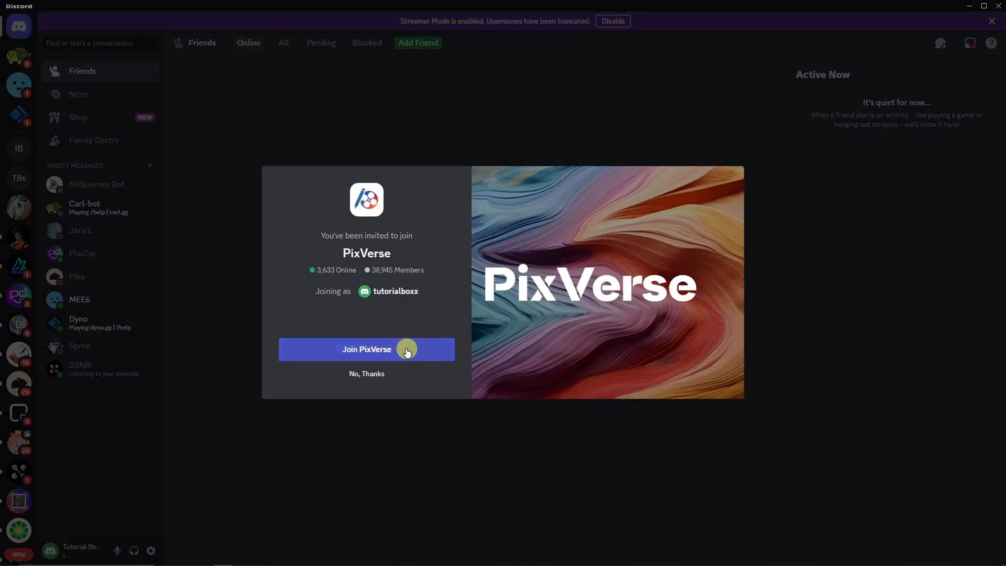
Join the PixVerse Discord server and enter its generate-room-1 channel
{"action": "left_click", "coordinate": [367, 349]}
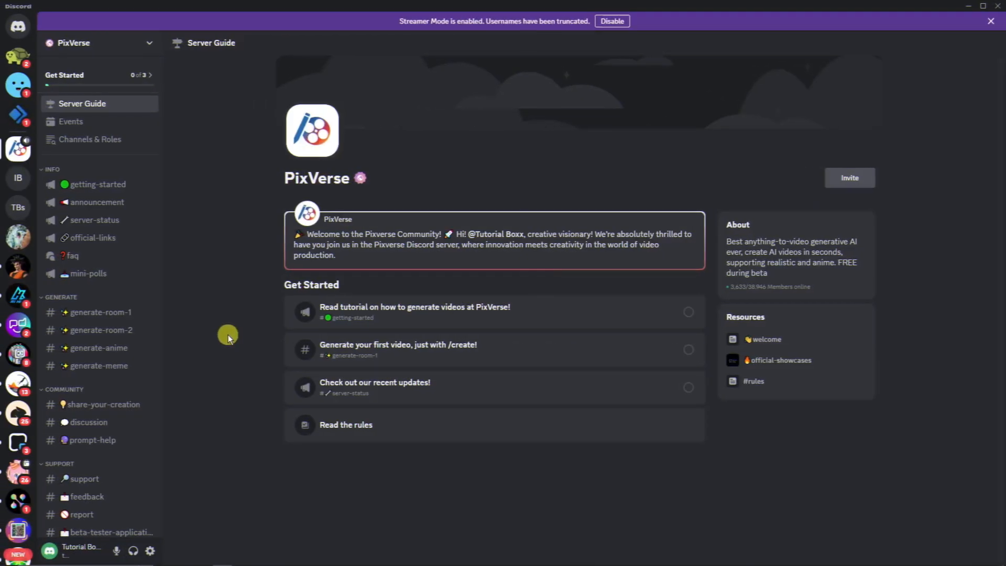
{"action": "left_click", "coordinate": [101, 313]}
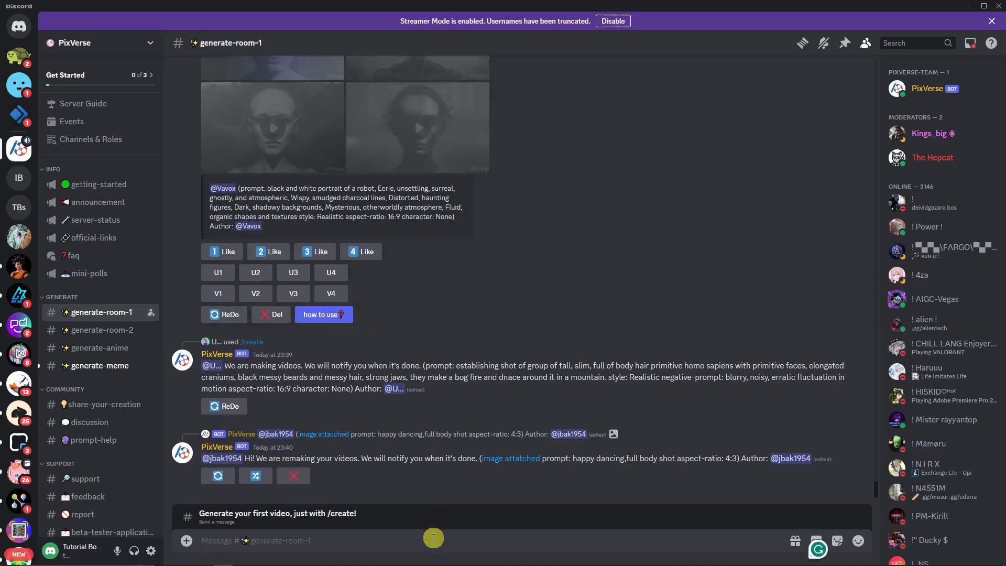
Start a /create request with prompt 'a boy in an office' in Anime style
{"action": "type", "text": "/create"}
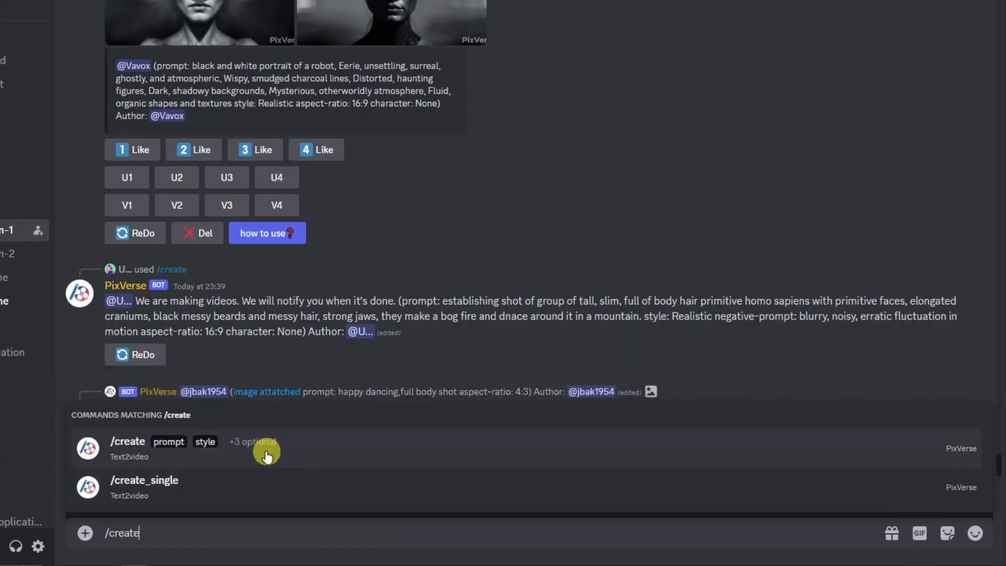
{"action": "left_click", "coordinate": [127, 448]}
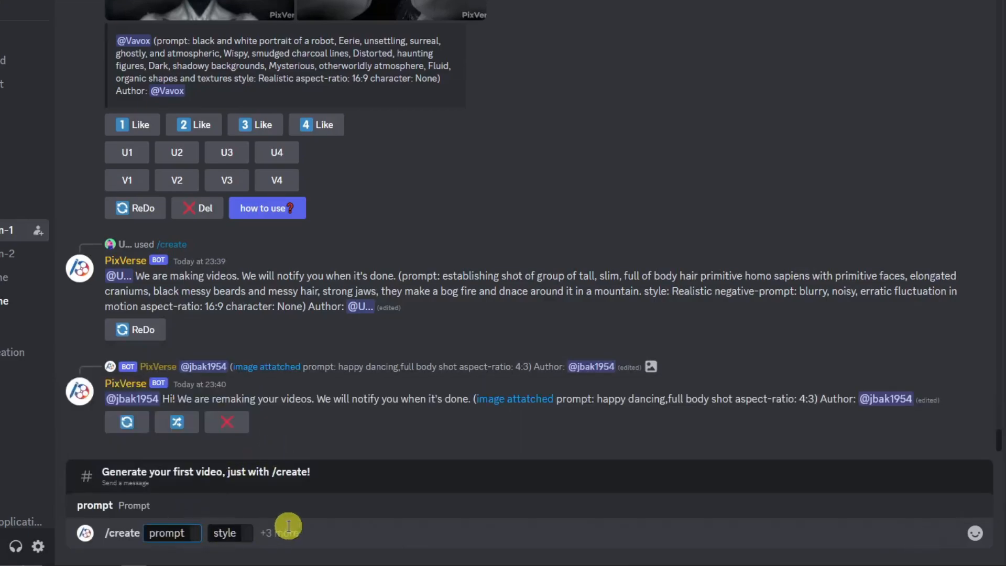
{"action": "type", "text": "a boy in a n"}
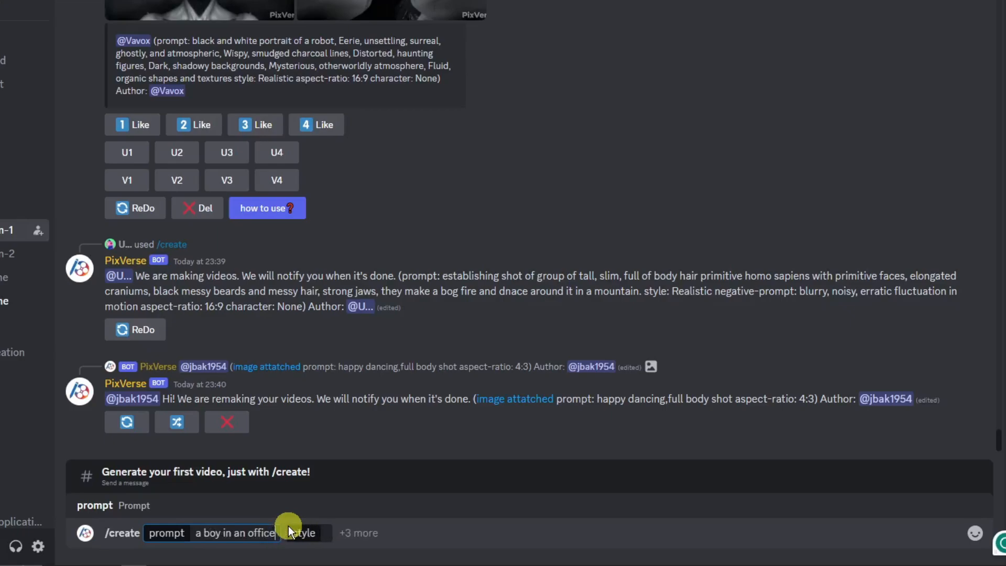
{"action": "left_click", "coordinate": [304, 533]}
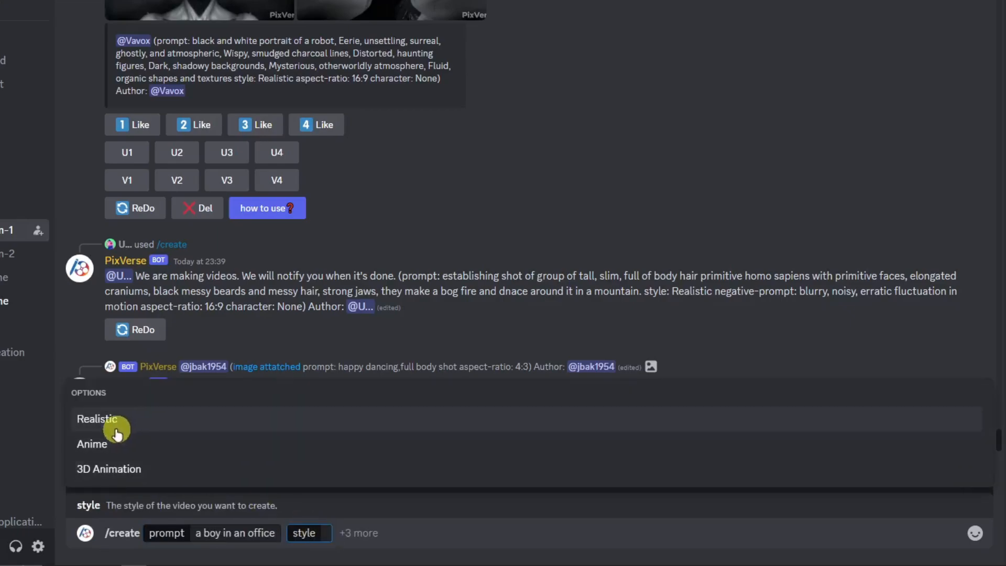
{"action": "mouse_move", "coordinate": [163, 475]}
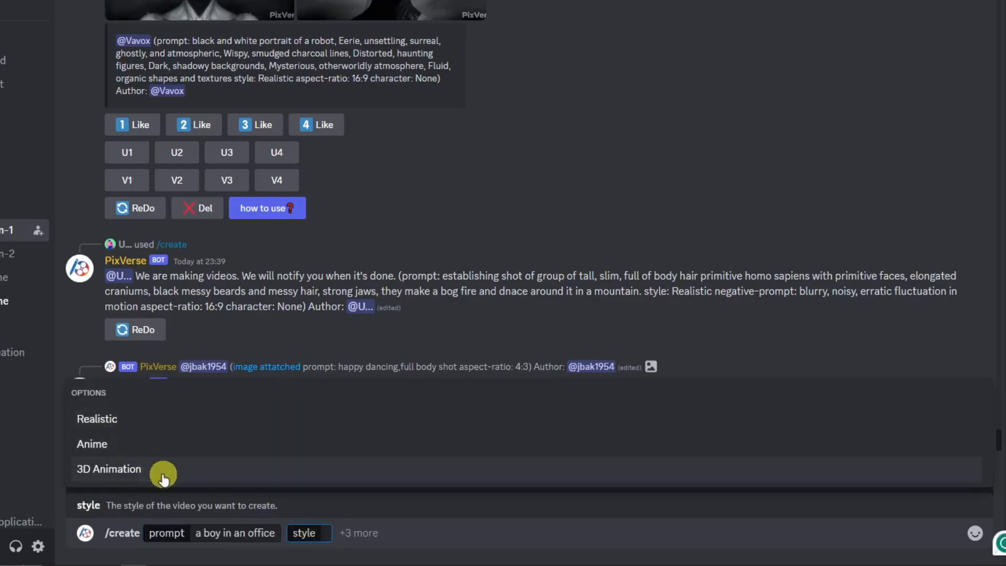
{"action": "mouse_move", "coordinate": [132, 423]}
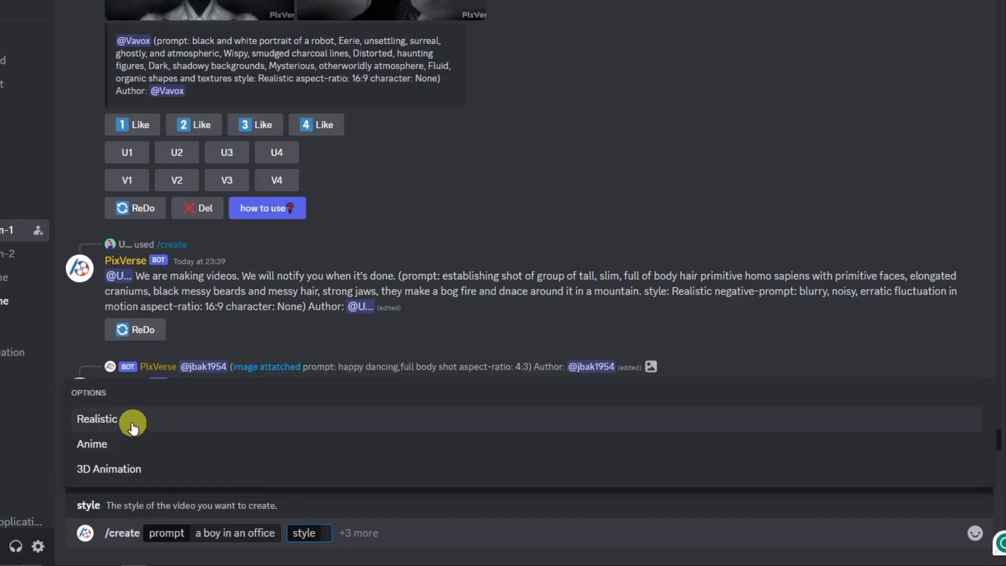
{"action": "left_click", "coordinate": [92, 444]}
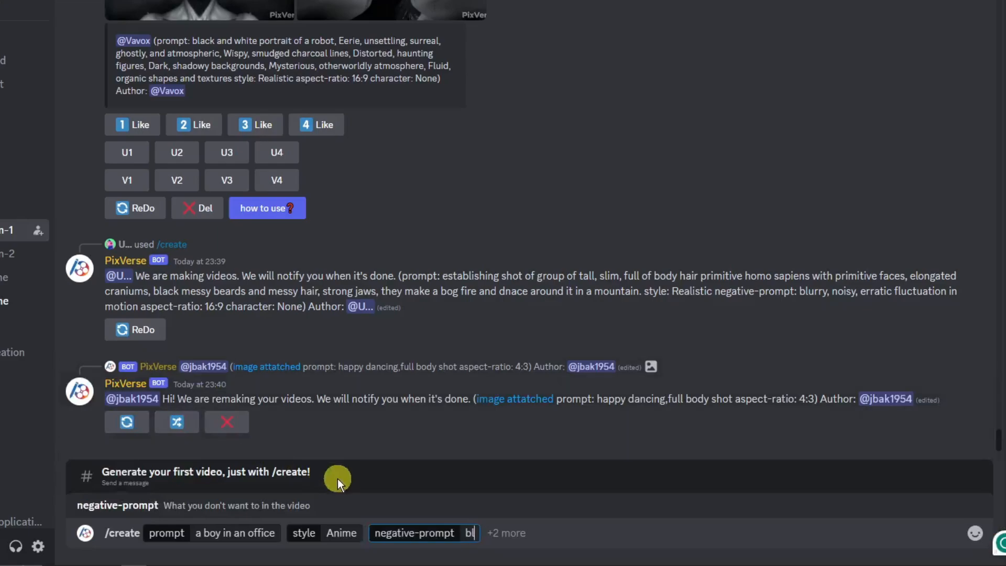
Add negative prompt 'blurry, noisy', aspect ratio 4:3 and character None, and submit
{"action": "type", "text": "blurry,"}
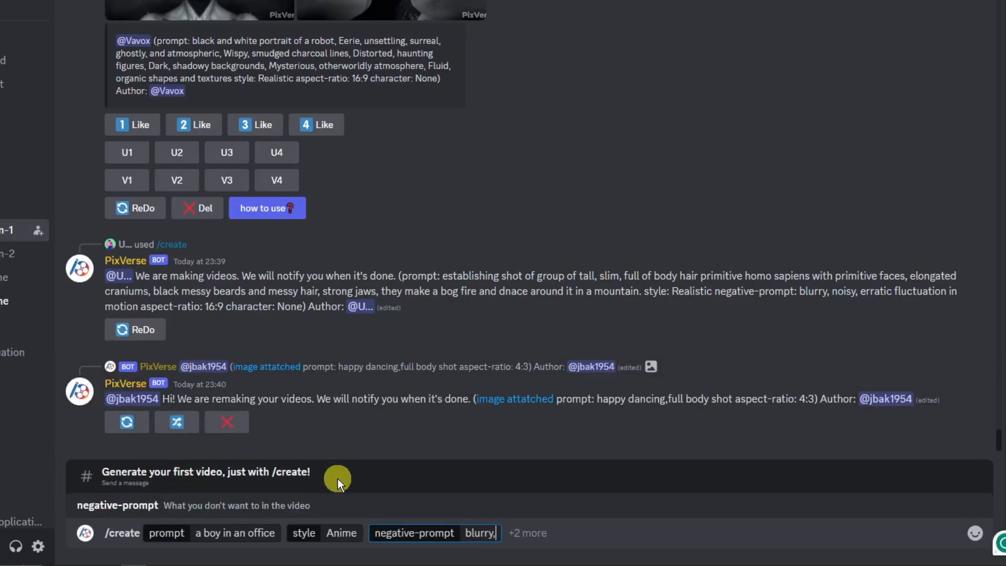
{"action": "type", "text": "noisy"}
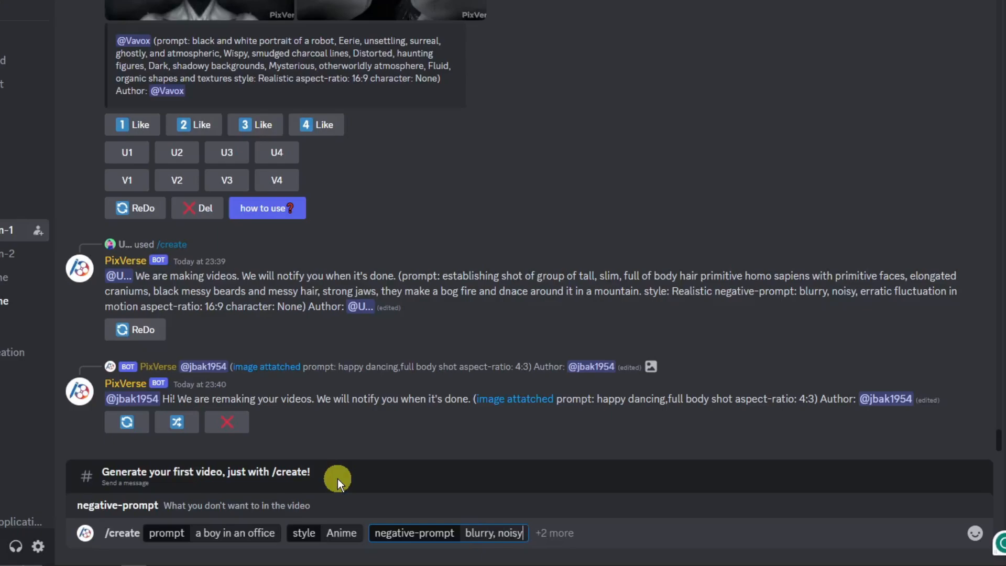
{"action": "left_click", "coordinate": [554, 532]}
{"action": "type", "text": "4:3"}
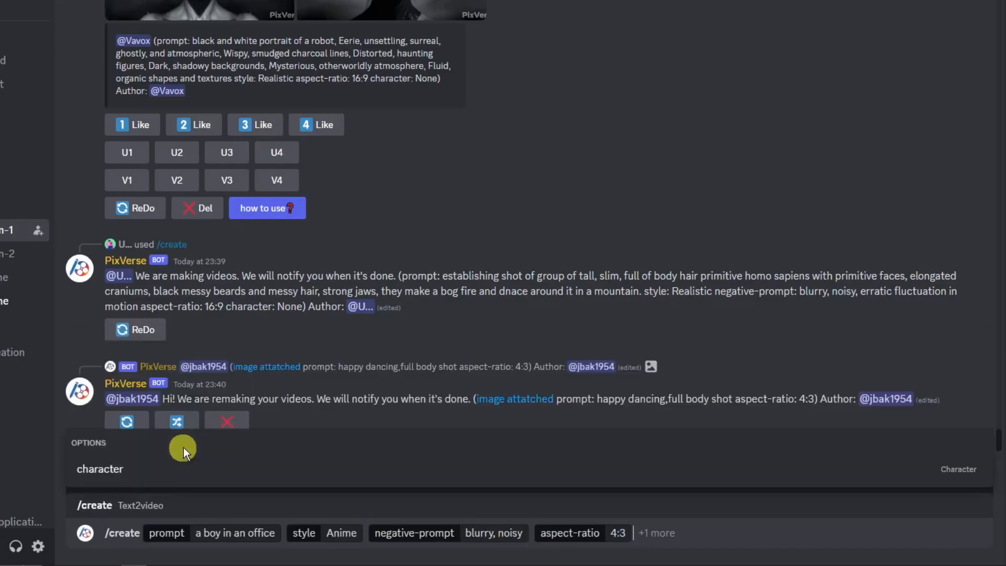
{"action": "left_click", "coordinate": [100, 468]}
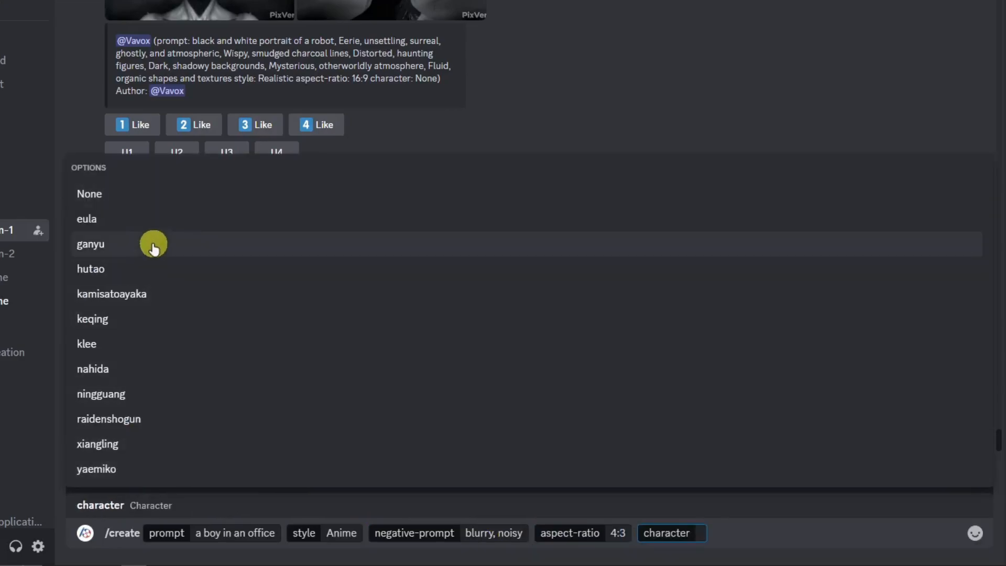
{"action": "mouse_move", "coordinate": [139, 269]}
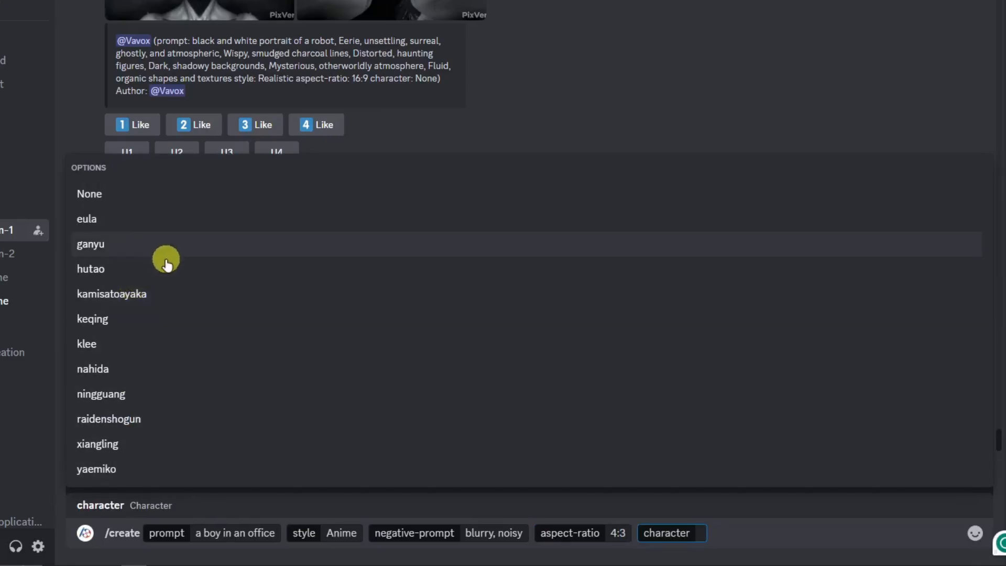
{"action": "mouse_move", "coordinate": [146, 193]}
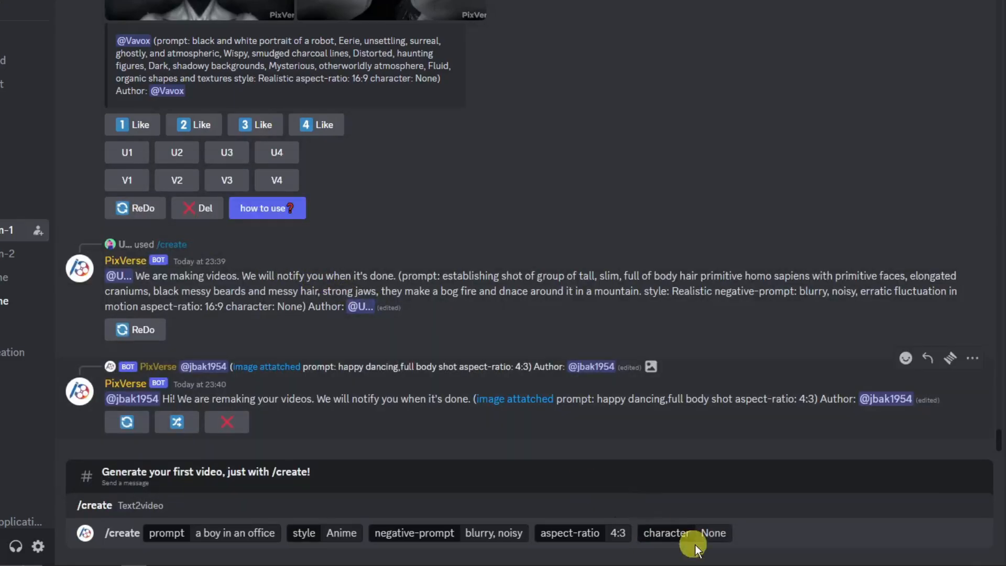
{"action": "key", "text": "Enter"}
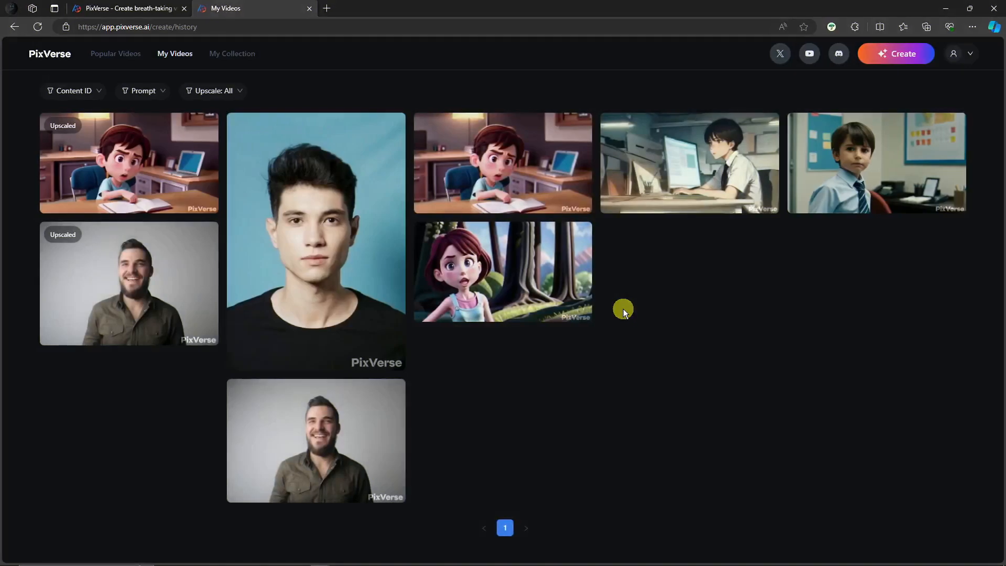
{"action": "mouse_move", "coordinate": [687, 367]}
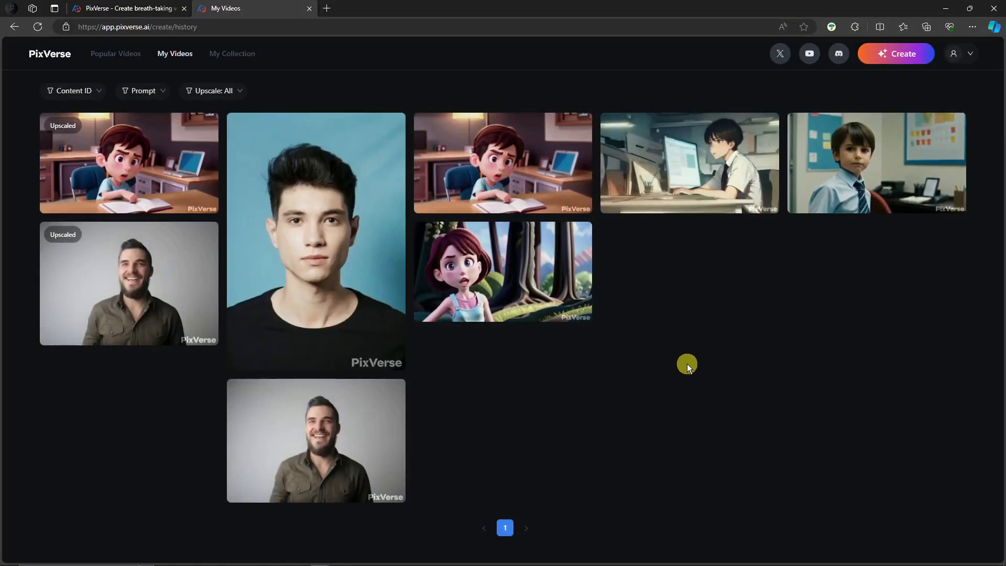
{"action": "mouse_move", "coordinate": [712, 381]}
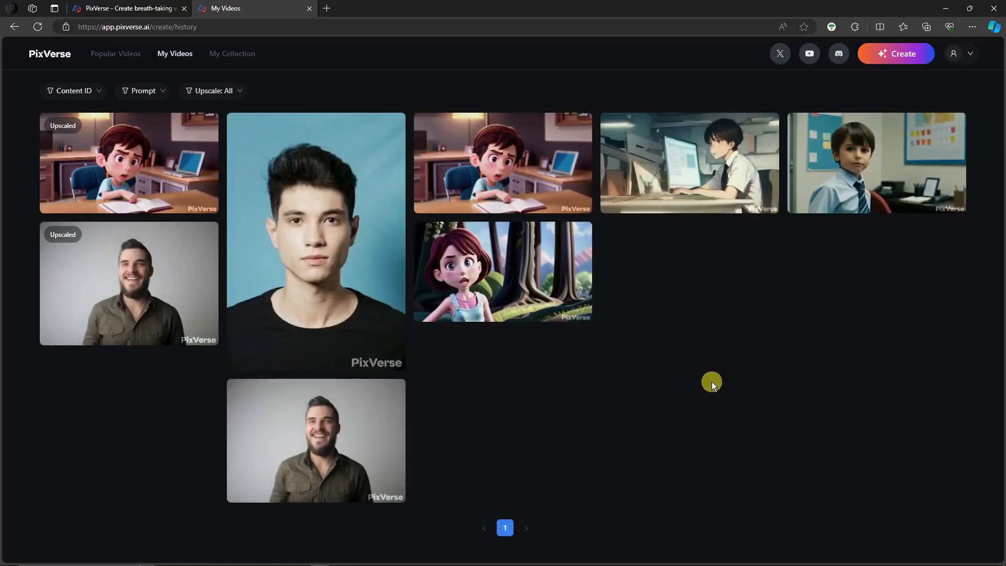
{"action": "mouse_move", "coordinate": [850, 186]}
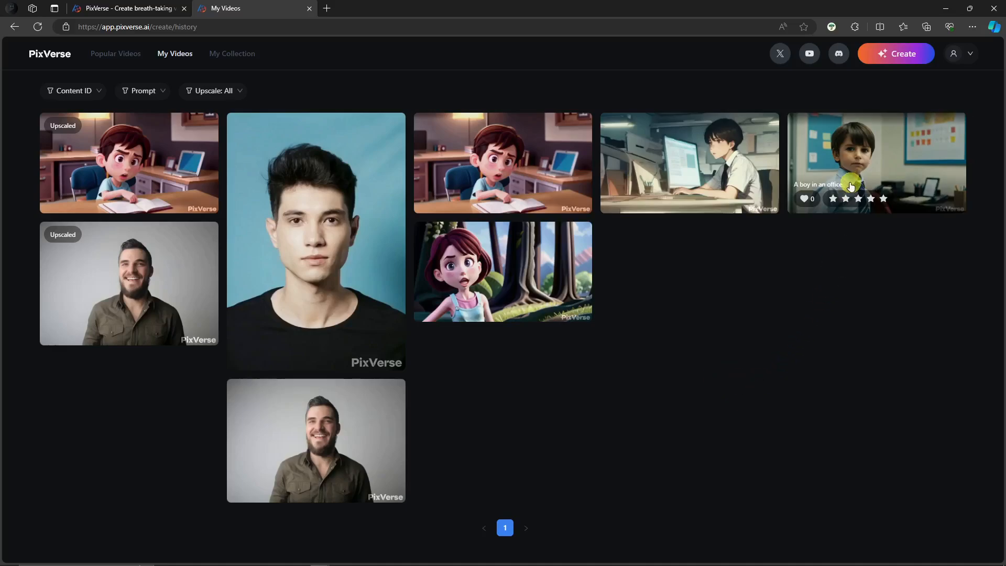
{"action": "left_click", "coordinate": [876, 162]}
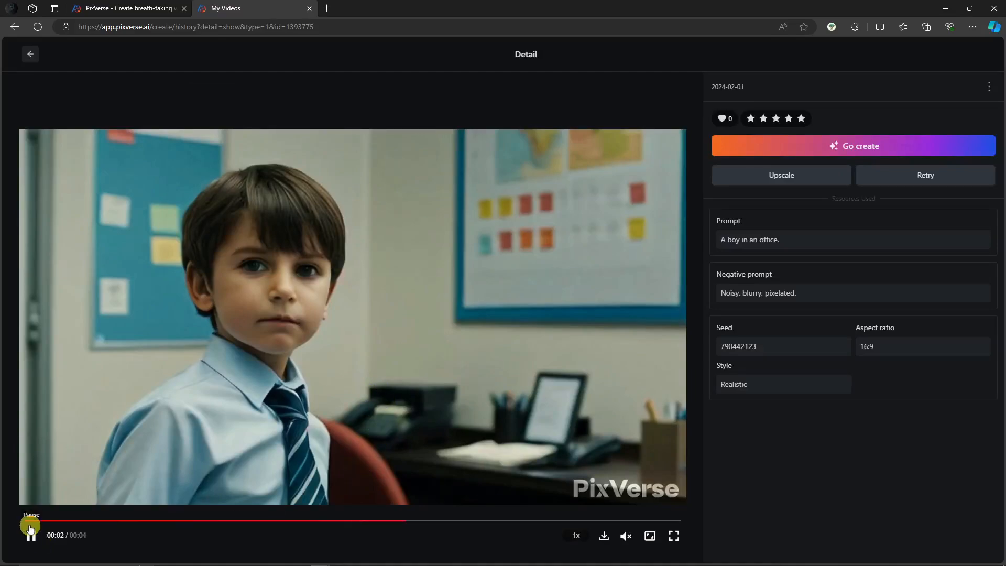
{"action": "left_click", "coordinate": [31, 536]}
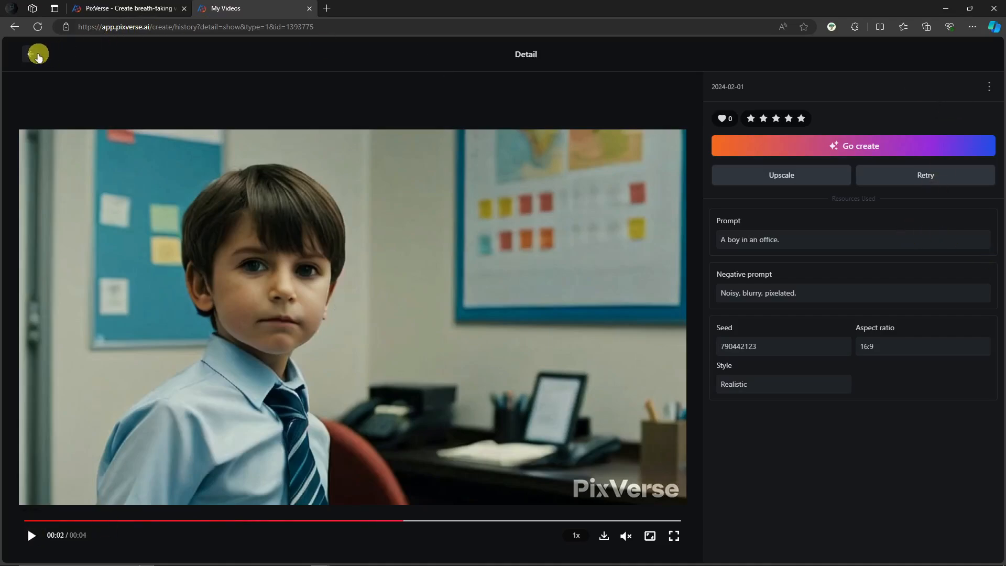
{"action": "left_click", "coordinate": [37, 54]}
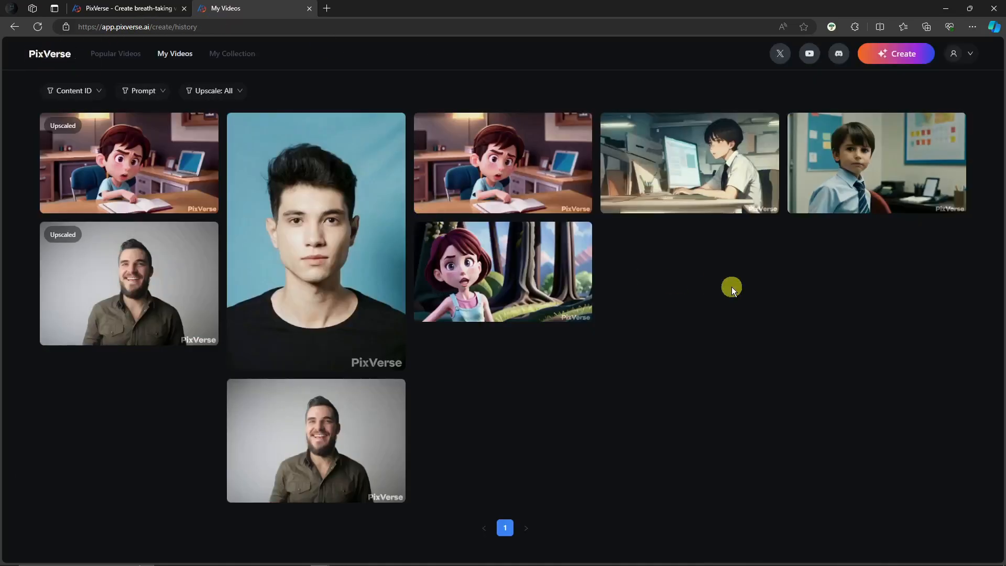
{"action": "mouse_move", "coordinate": [737, 303]}
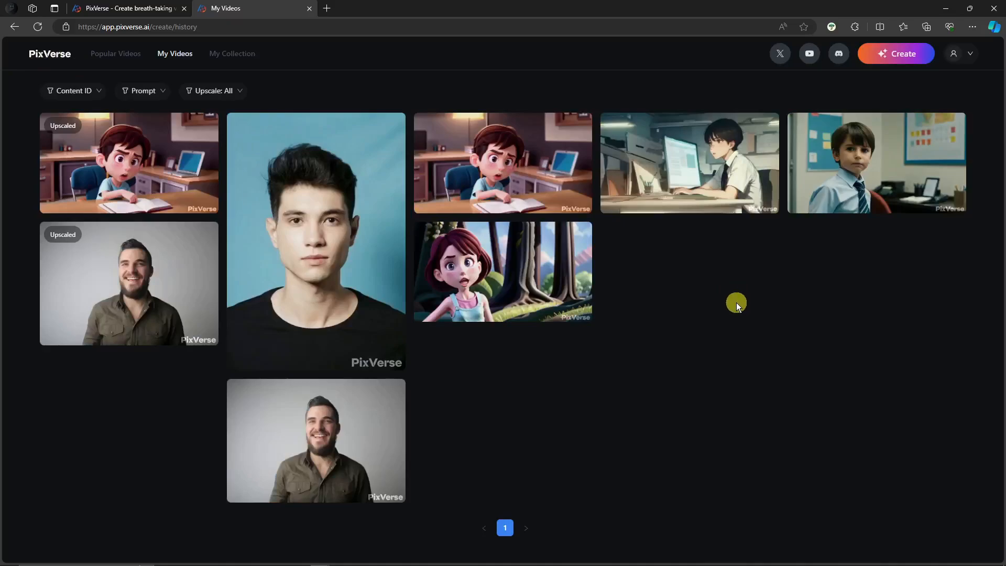
{"action": "mouse_move", "coordinate": [536, 158]}
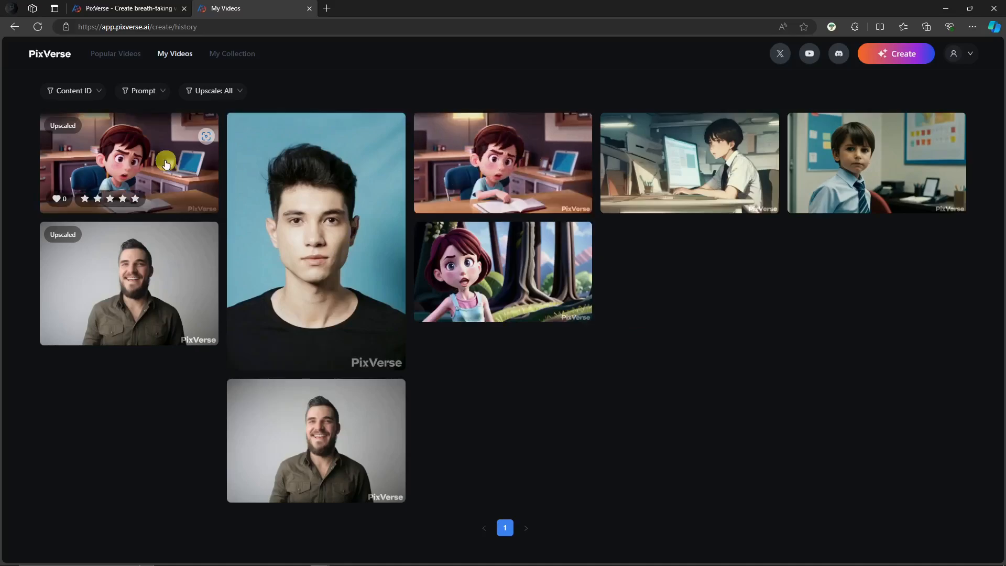
{"action": "left_click", "coordinate": [128, 164]}
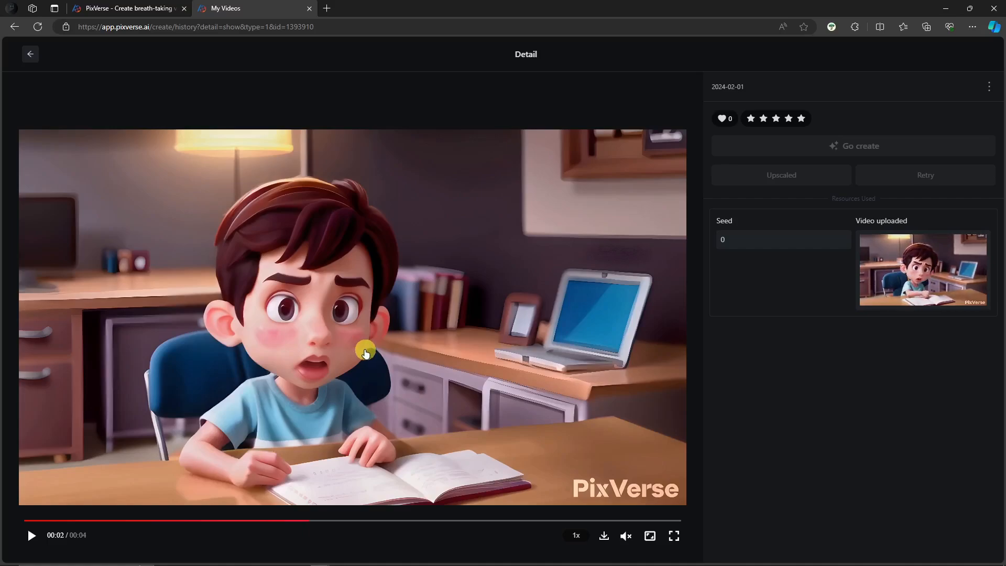
{"action": "mouse_move", "coordinate": [326, 240]}
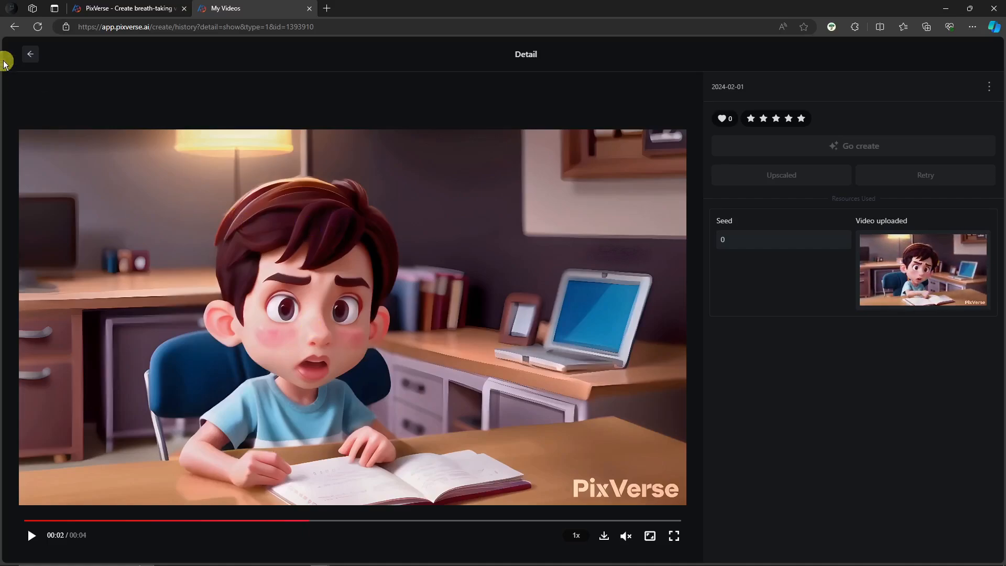
{"action": "left_click", "coordinate": [30, 54]}
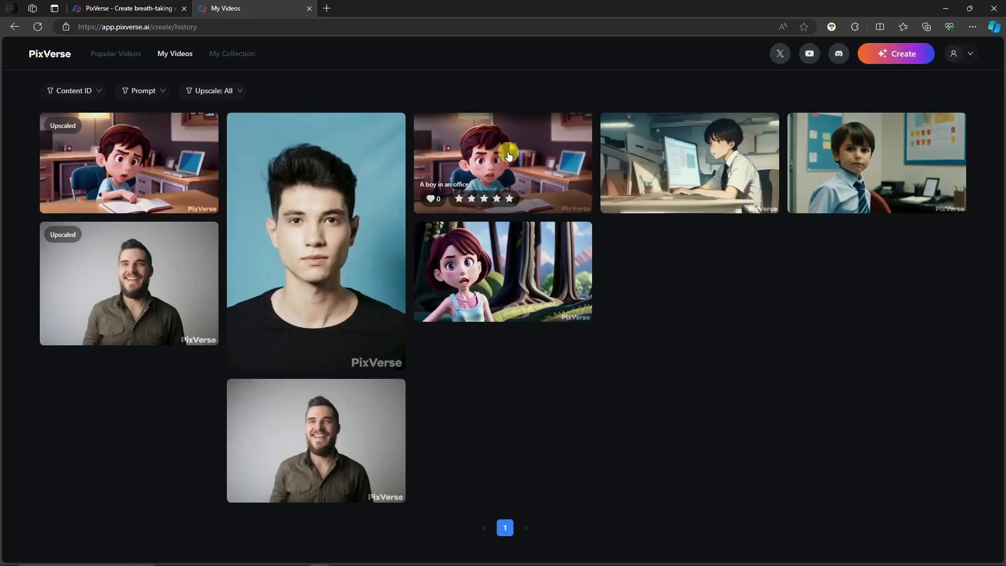
{"action": "mouse_move", "coordinate": [344, 233]}
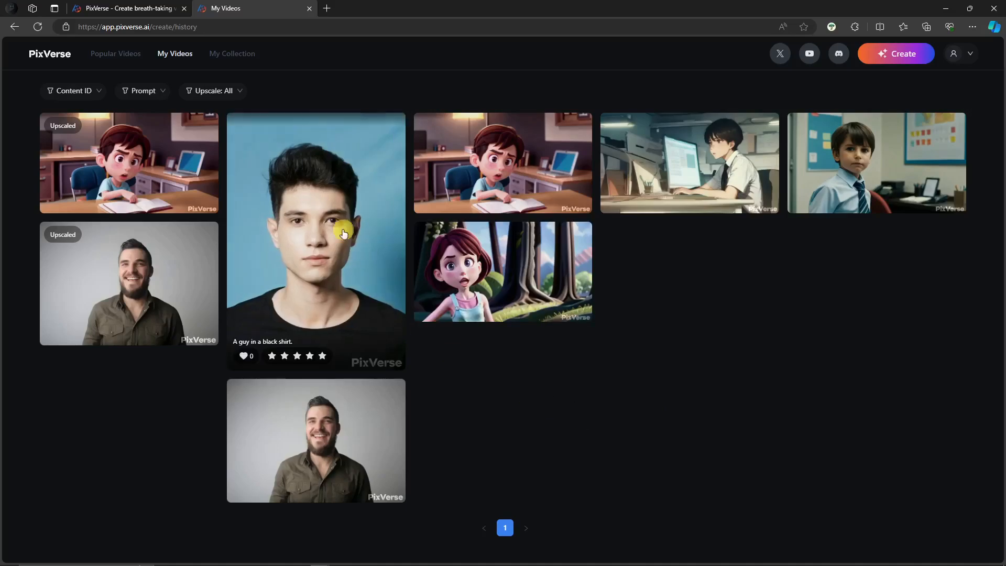
Download the 'A guy in a black shirt' clip and return to My Videos
{"action": "left_click", "coordinate": [315, 241]}
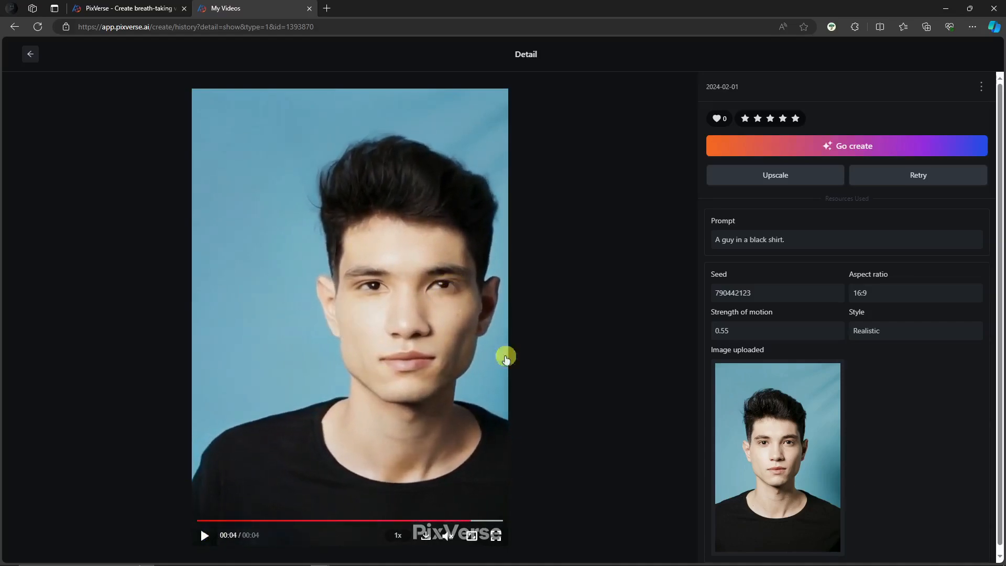
{"action": "left_click", "coordinate": [204, 535]}
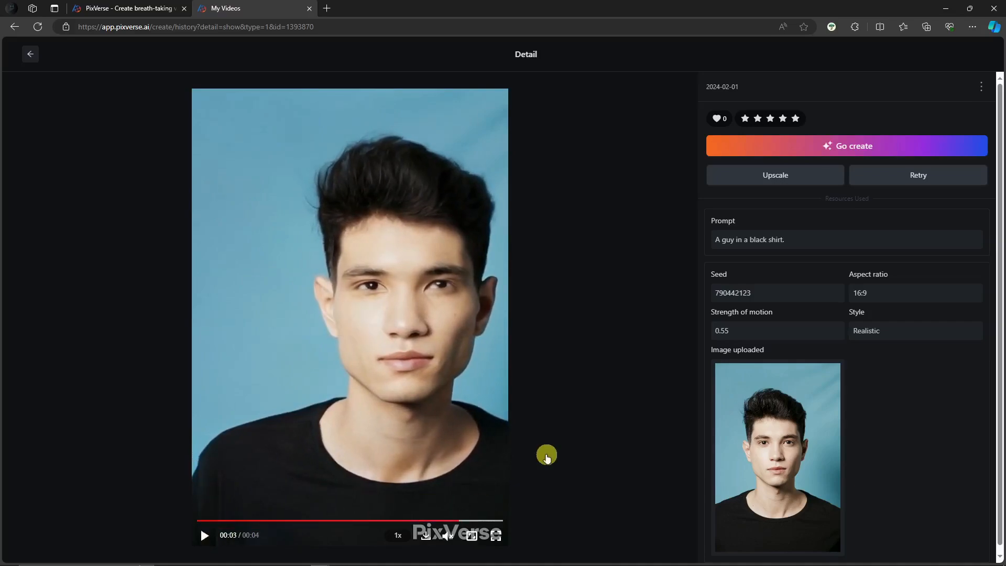
{"action": "mouse_move", "coordinate": [641, 378]}
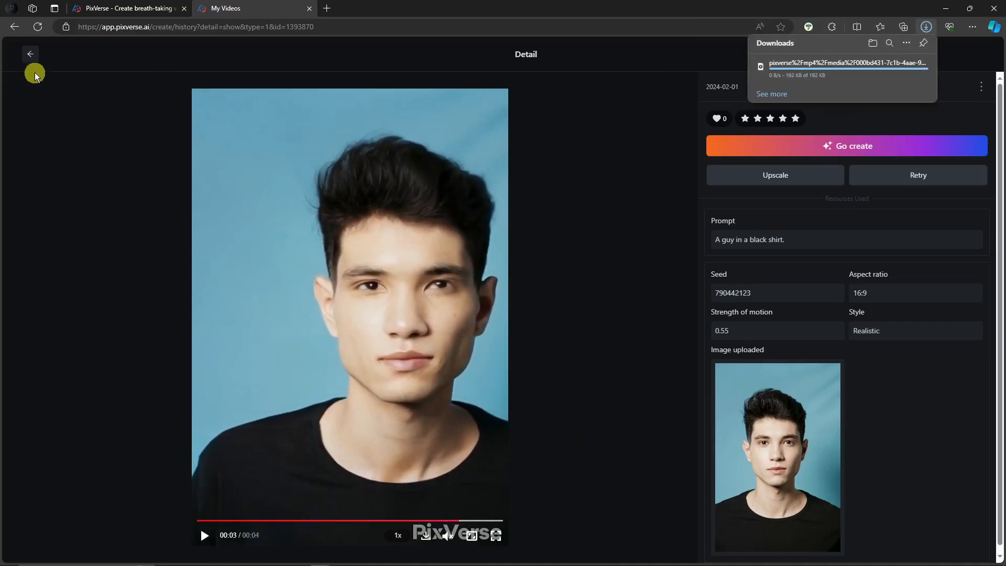
{"action": "left_click", "coordinate": [29, 53]}
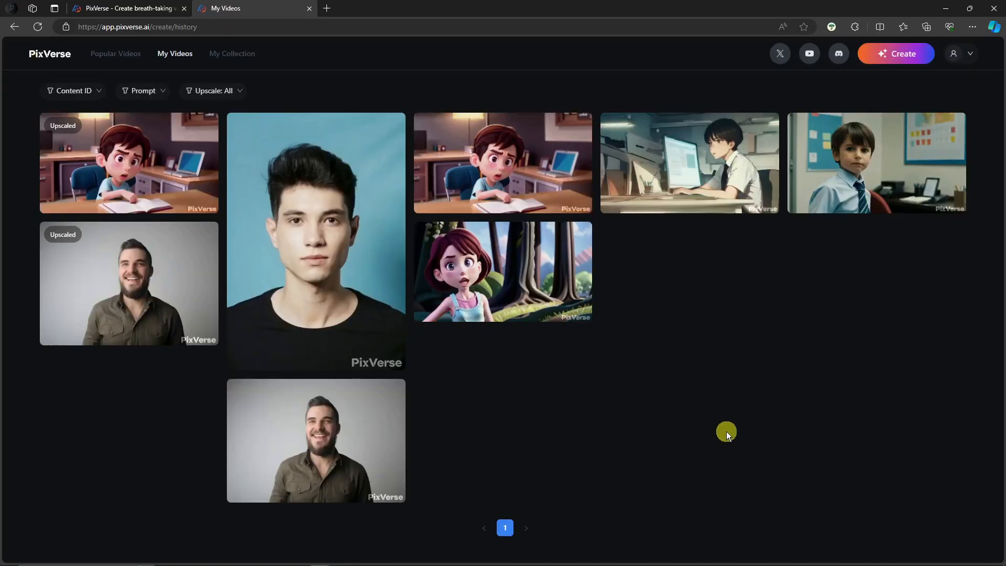
{"action": "mouse_move", "coordinate": [736, 436]}
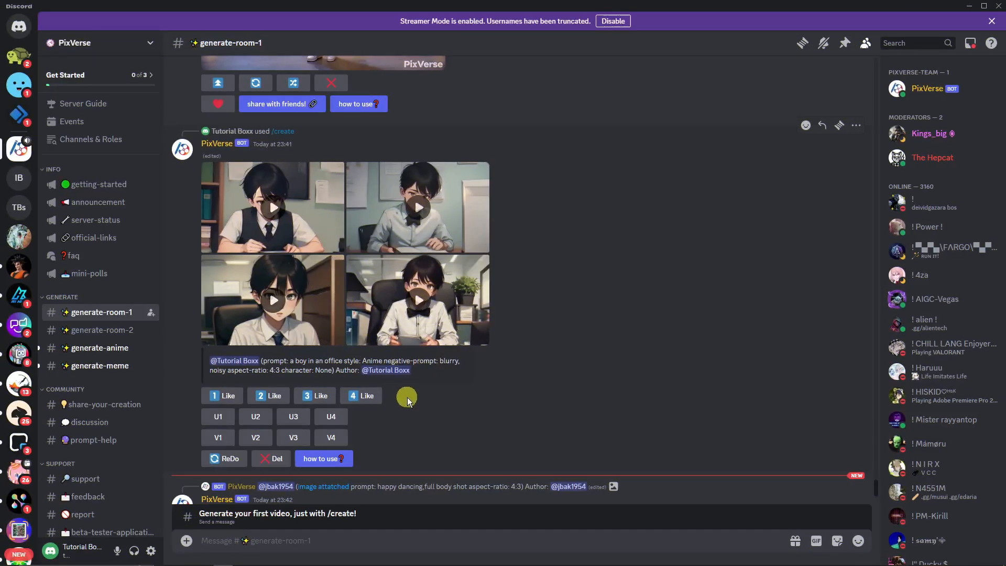
{"action": "mouse_move", "coordinate": [319, 212]}
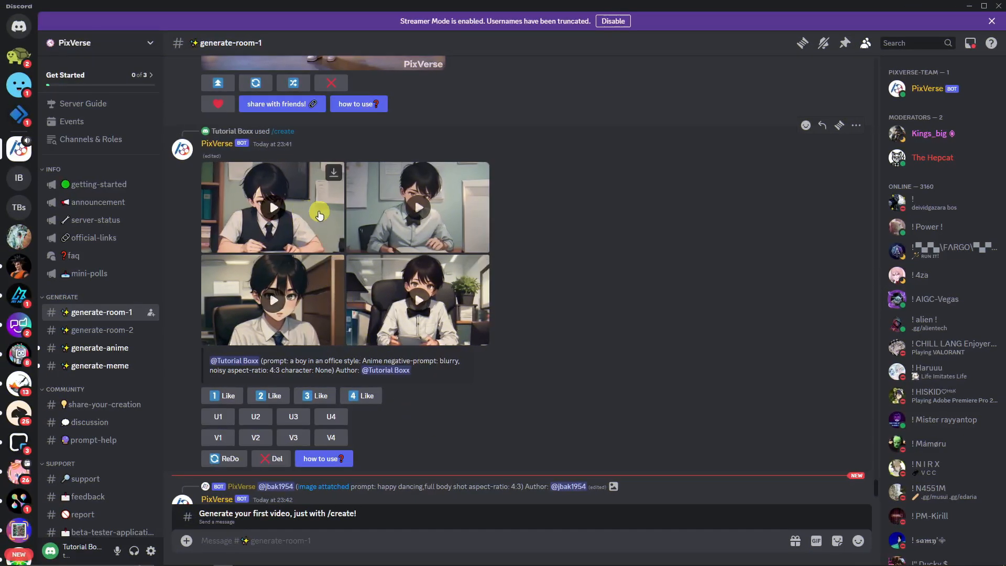
{"action": "mouse_move", "coordinate": [561, 171]}
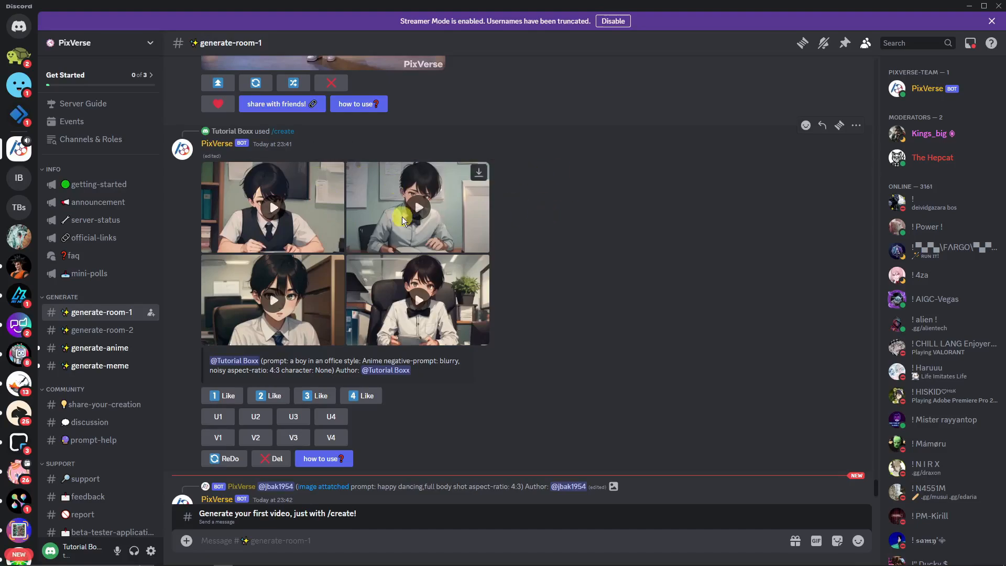
{"action": "mouse_move", "coordinate": [333, 227]}
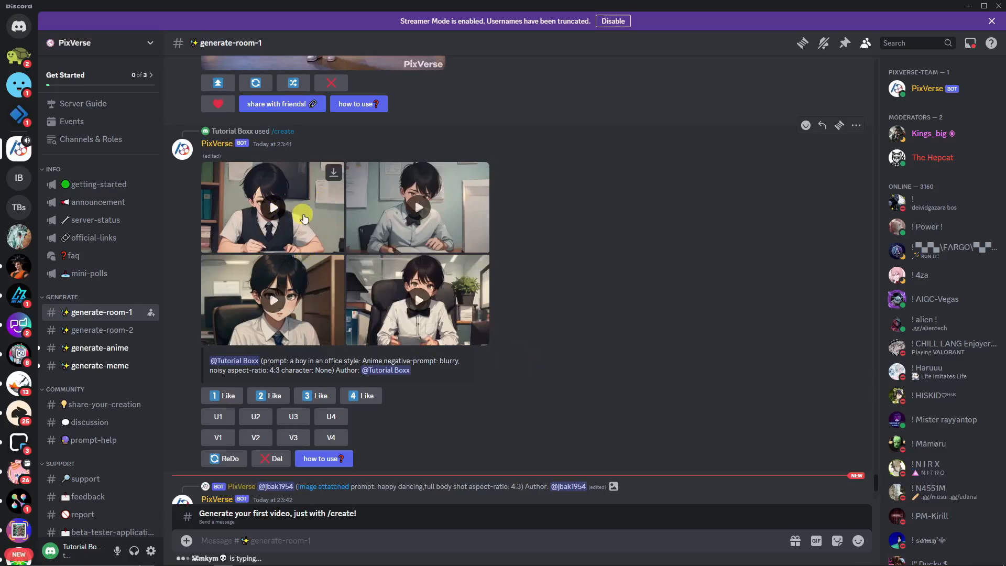
Enlarge and play the first of the bot's four anime office-boy clips
{"action": "left_click", "coordinate": [271, 208]}
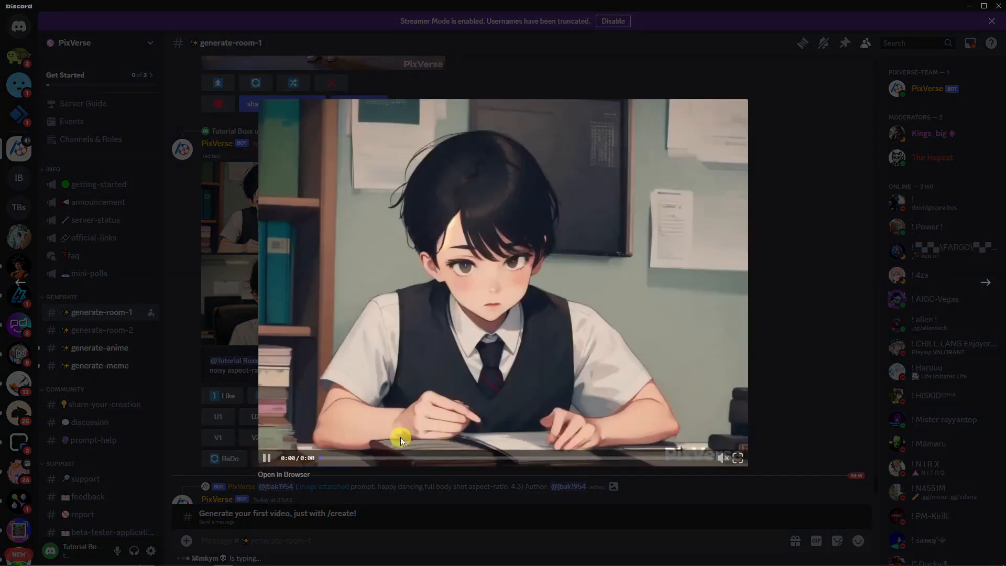
{"action": "left_click", "coordinate": [265, 458]}
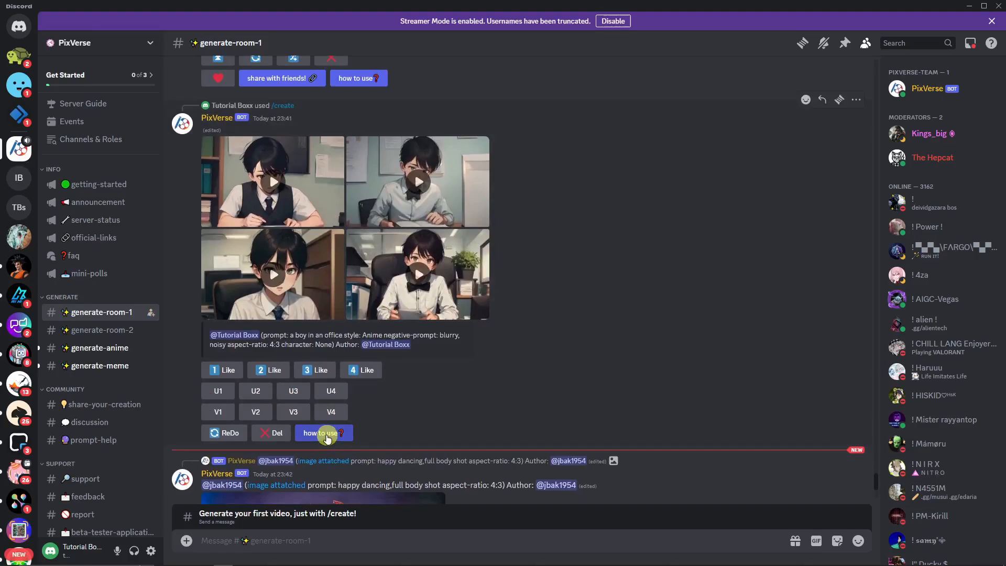
Request the PixVerse bot's usage guide from its anime boy-in-office reply
{"action": "left_click", "coordinate": [323, 433]}
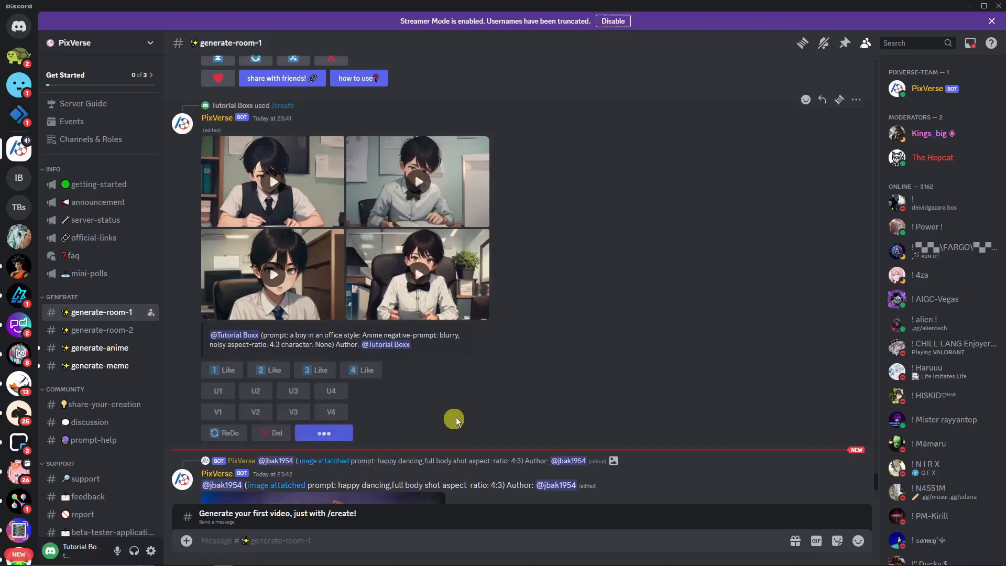